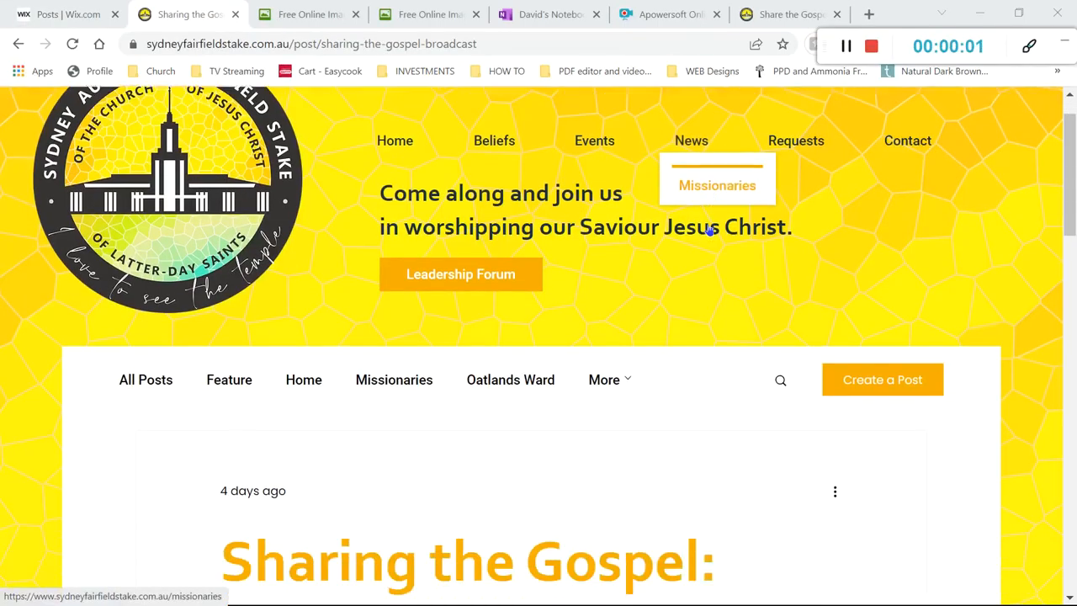
Follow the English button on the Sharing the Gospel image to the Pacific broadcast page
{"action": "scroll", "scroll_direction": "down", "scroll_amount": 3}
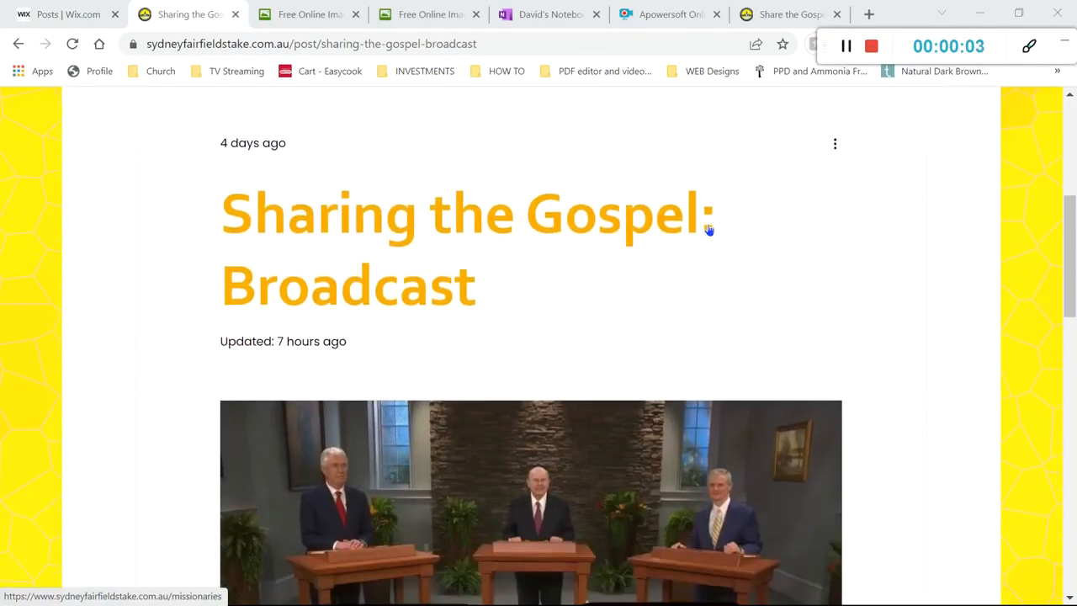
{"action": "scroll", "scroll_direction": "down", "scroll_amount": 3}
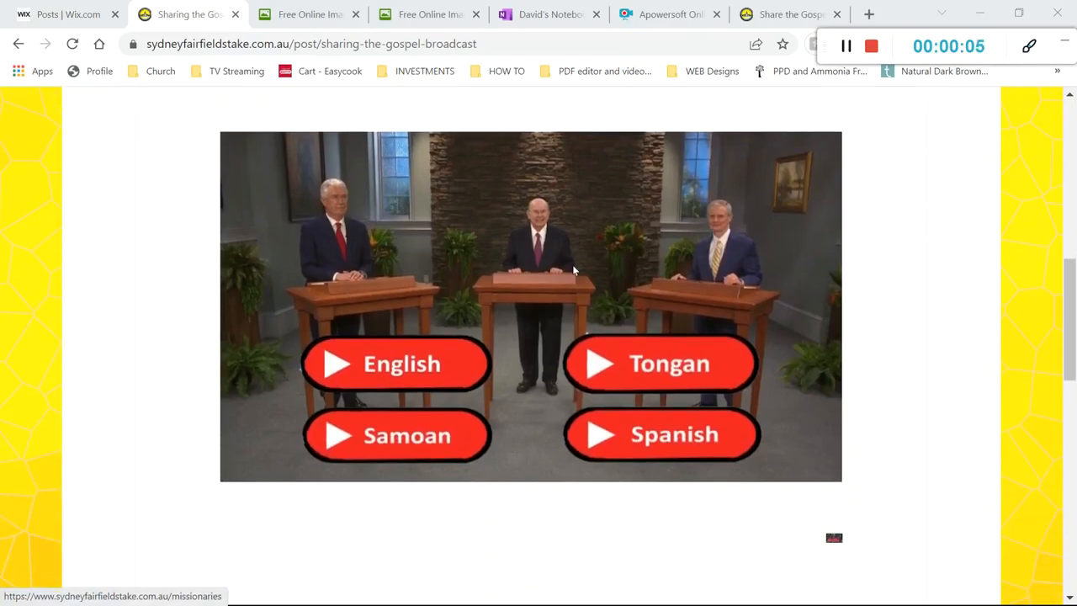
{"action": "mouse_move", "coordinate": [402, 364]}
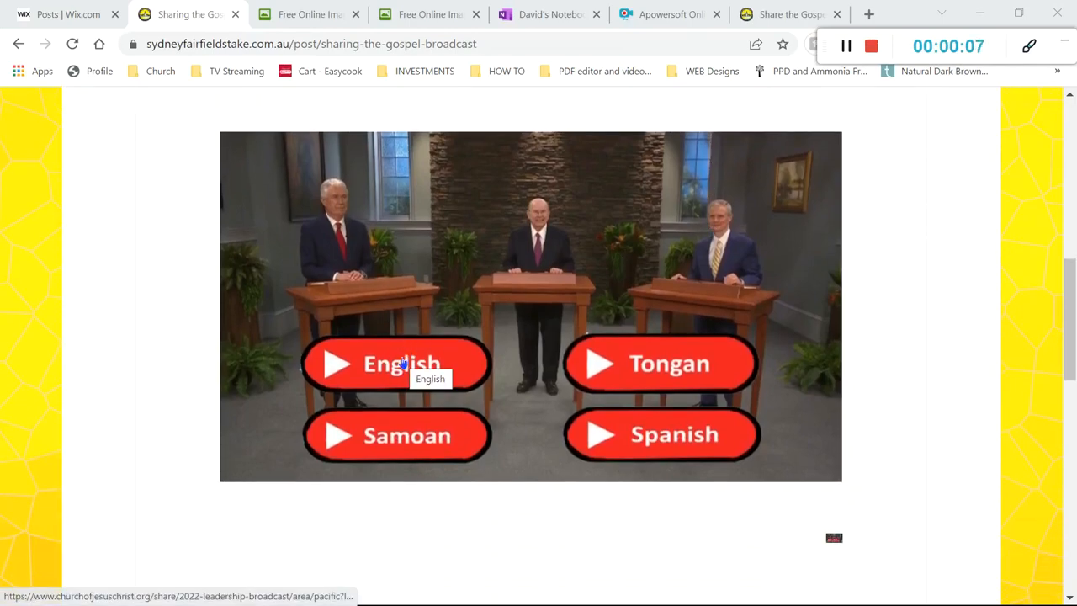
{"action": "left_click", "coordinate": [396, 363]}
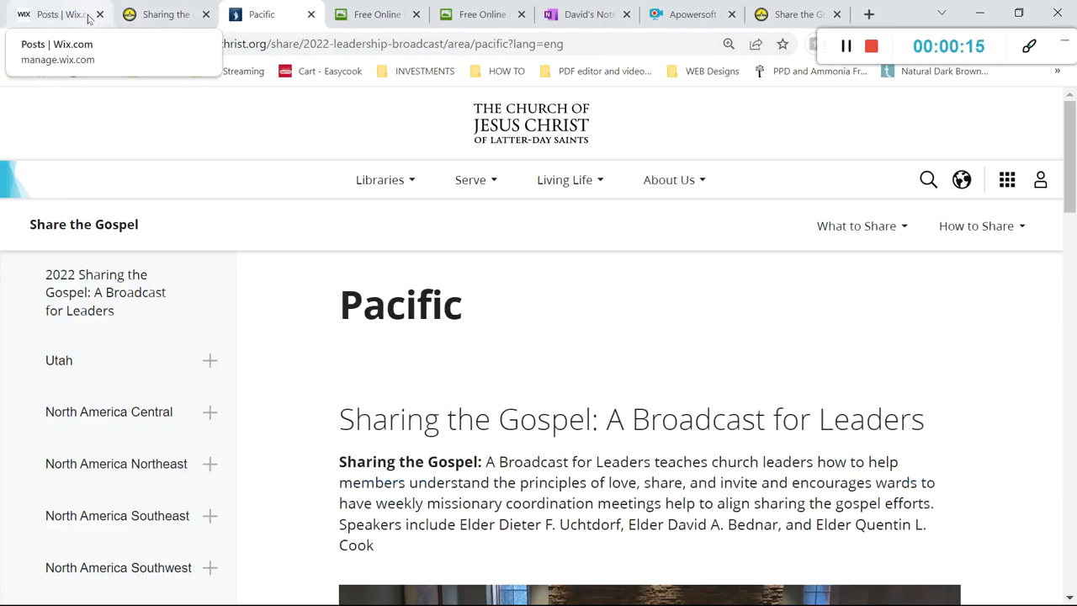
Return to the Wix blog draft, then view the Share the Gospel forum post's image comment
{"action": "left_click", "coordinate": [59, 13]}
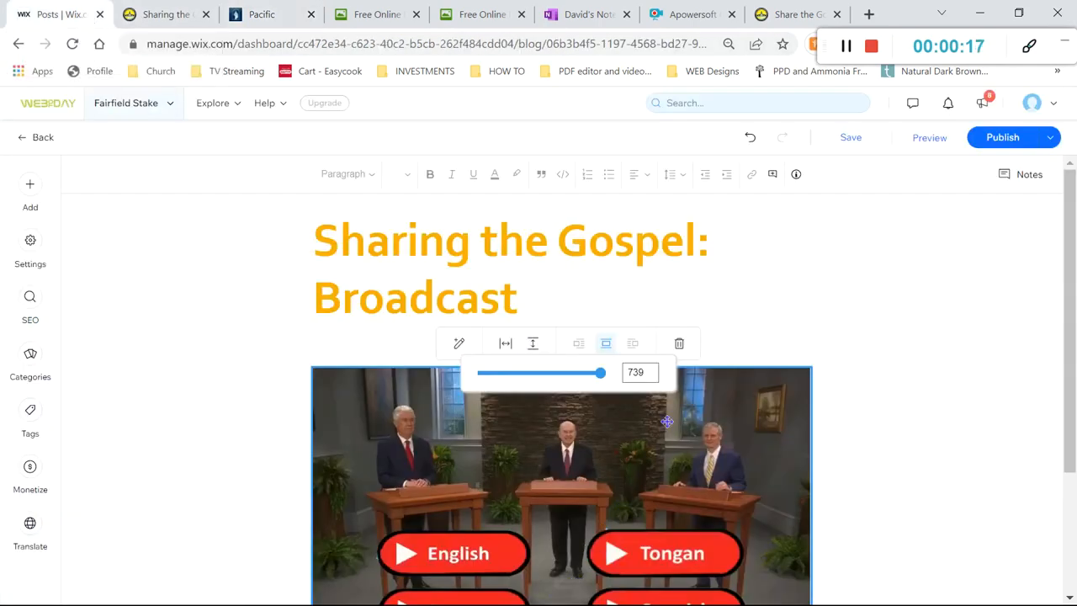
{"action": "mouse_move", "coordinate": [639, 352]}
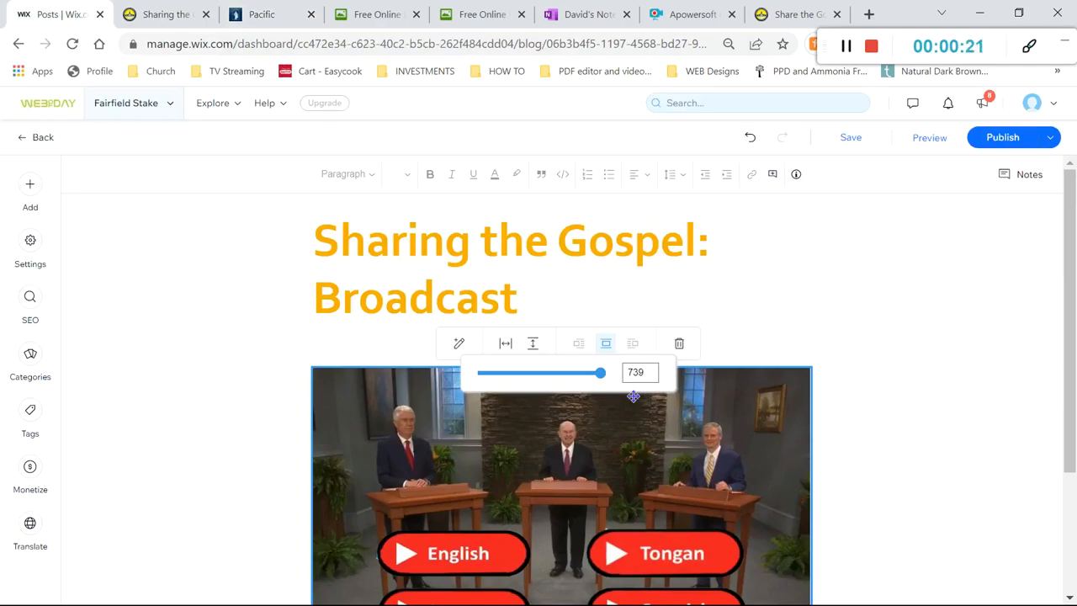
{"action": "left_click", "coordinate": [797, 13]}
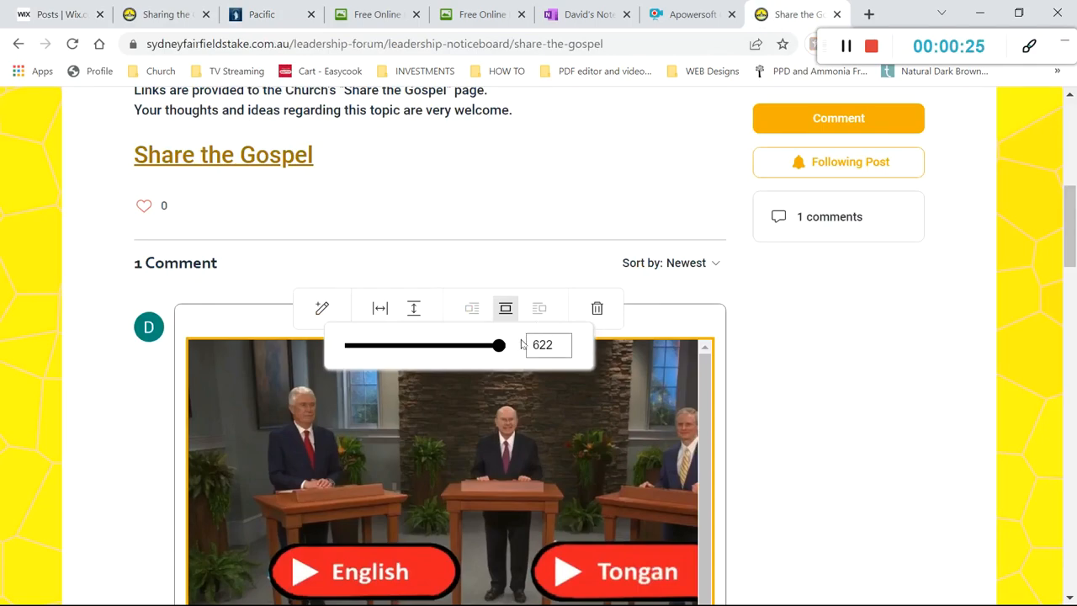
{"action": "mouse_move", "coordinate": [550, 370]}
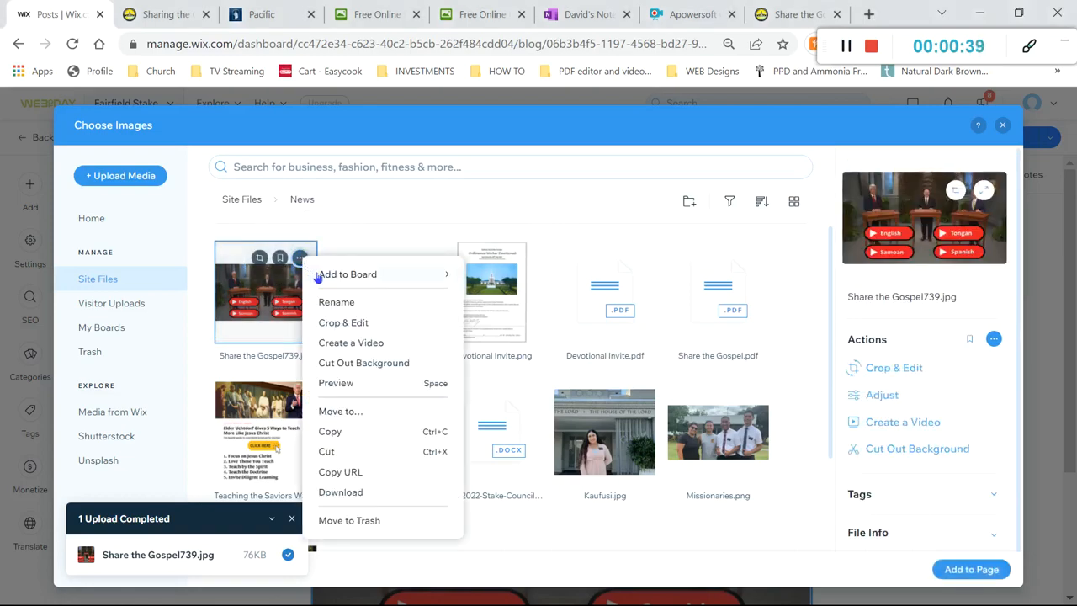
{"action": "mouse_move", "coordinate": [332, 441]}
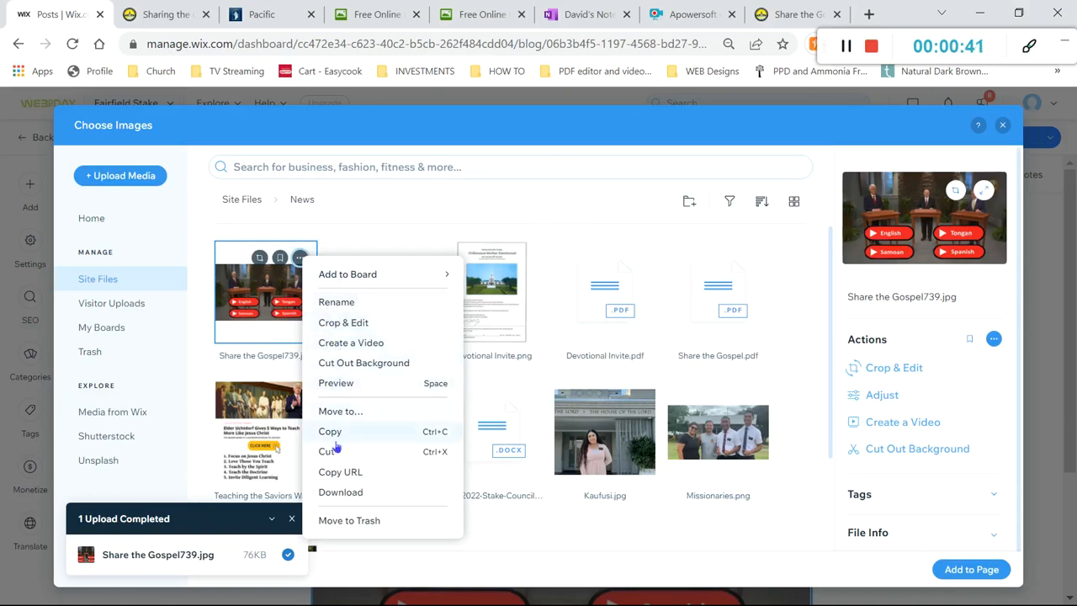
{"action": "mouse_move", "coordinate": [338, 471]}
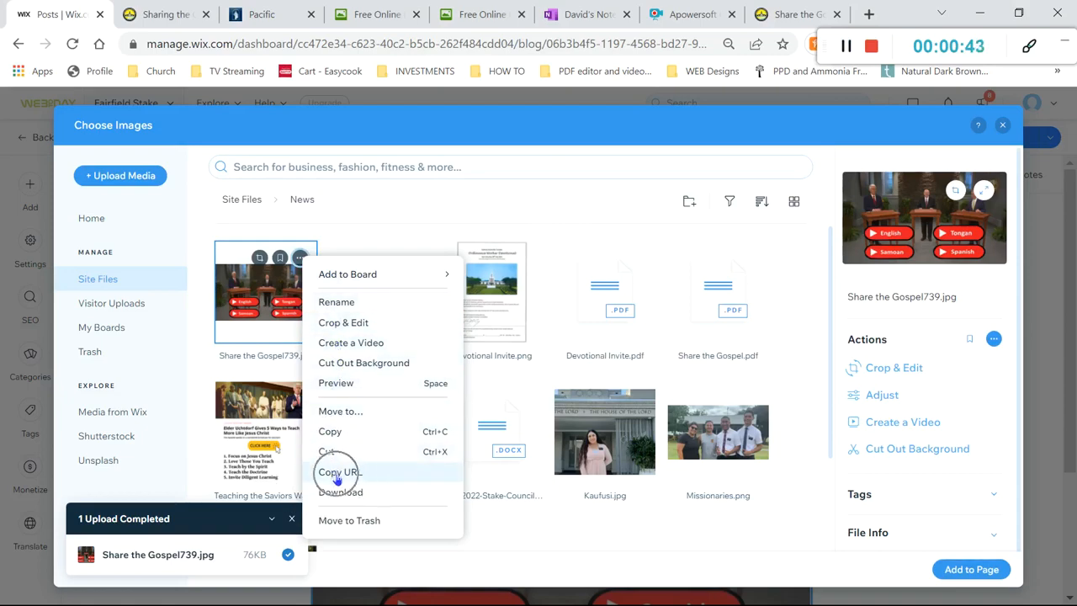
Copy the web address of Share the Gospel739.jpg from the Wix media files
{"action": "left_click", "coordinate": [335, 471]}
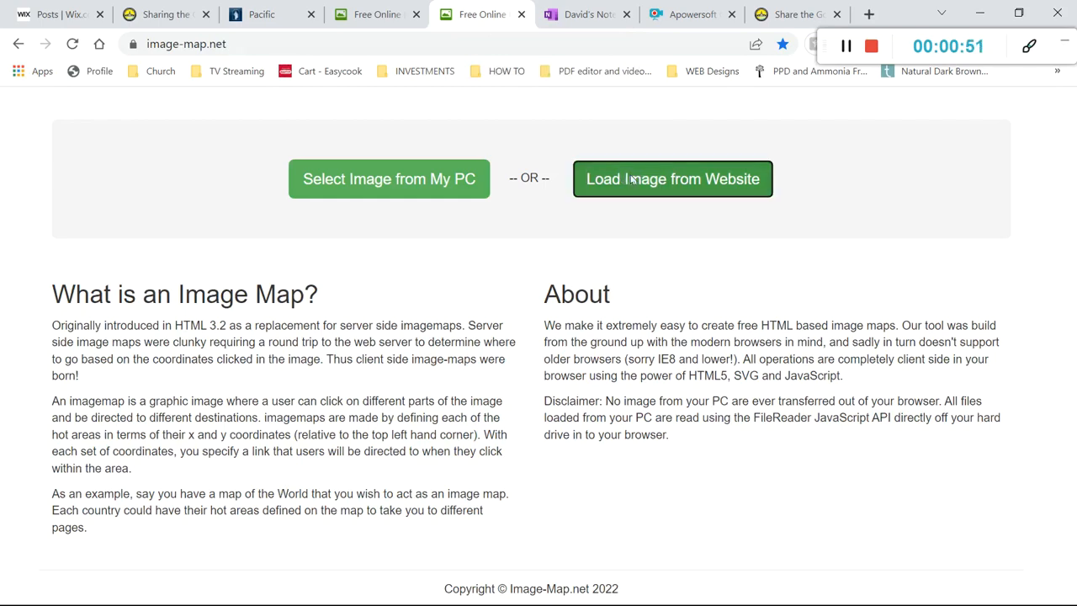
Load the Share the Gospel button image from its pasted Wix web address
{"action": "left_click", "coordinate": [673, 179]}
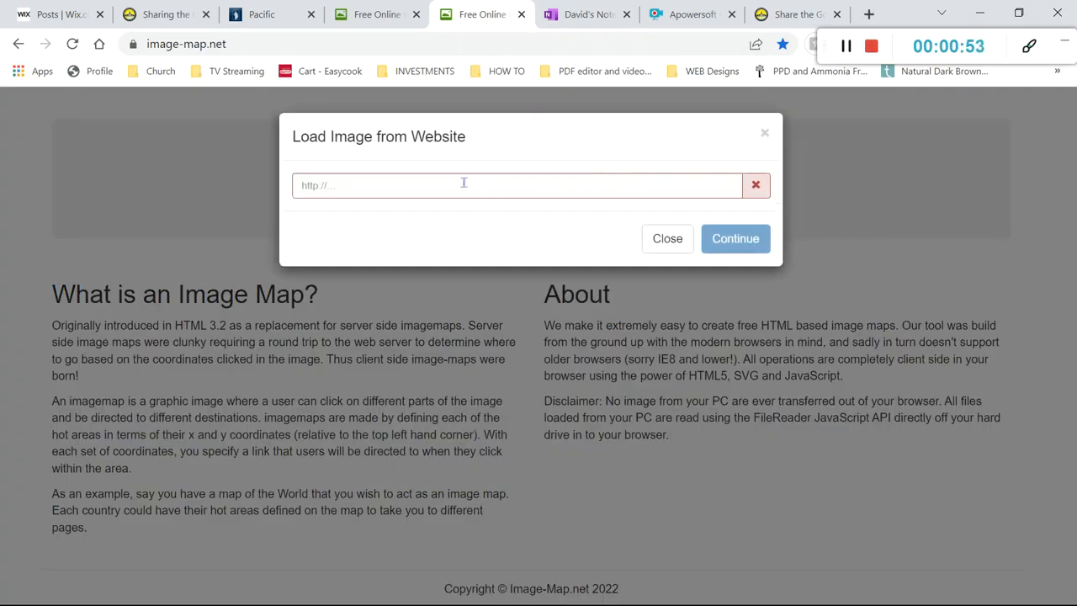
{"action": "right_click", "coordinate": [464, 185]}
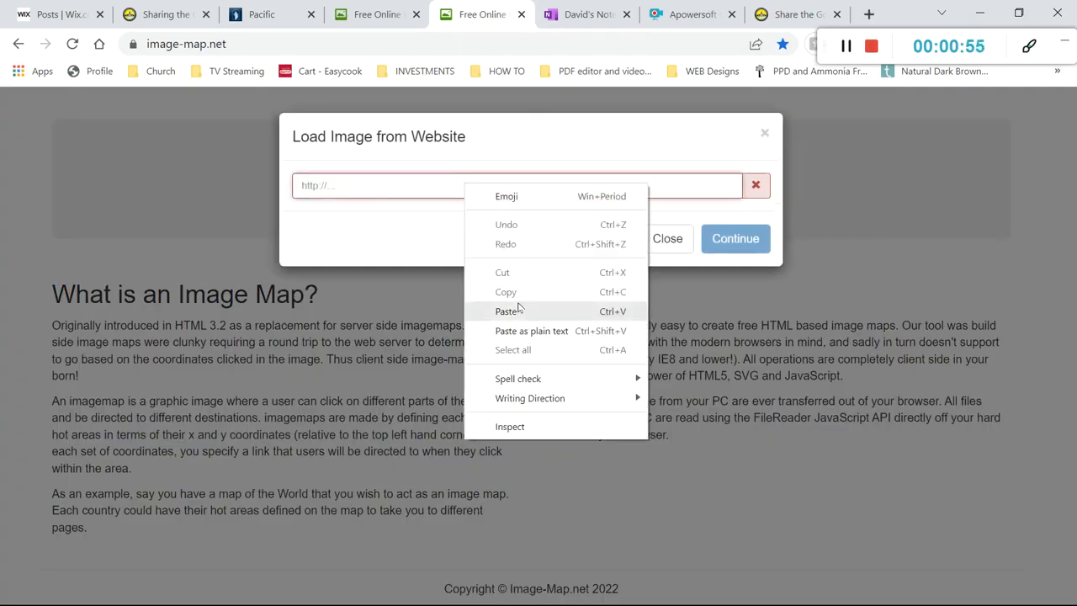
{"action": "left_click", "coordinate": [505, 309]}
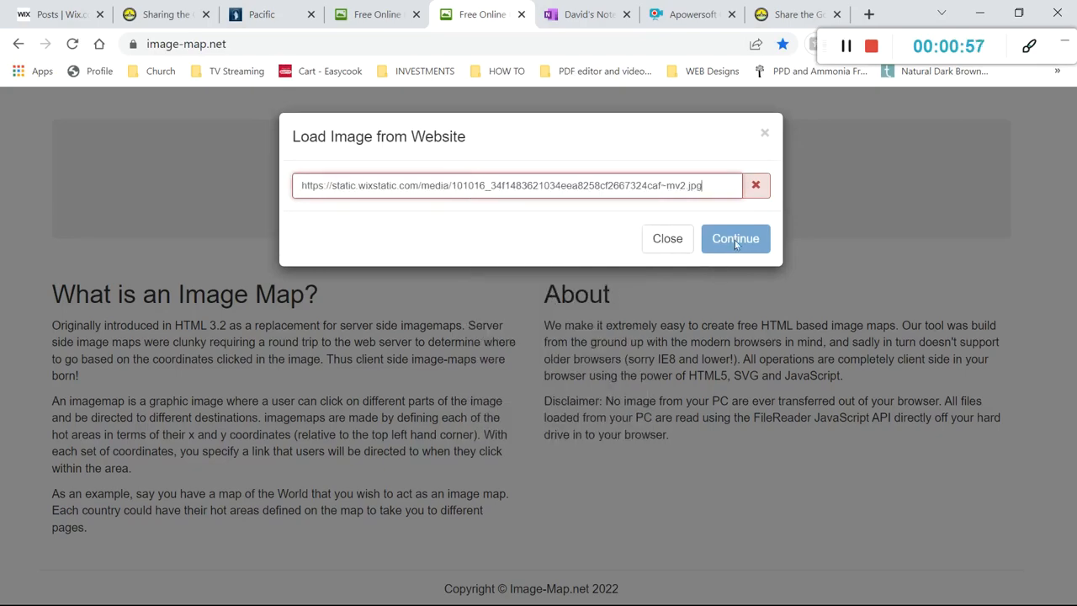
{"action": "left_click", "coordinate": [736, 239]}
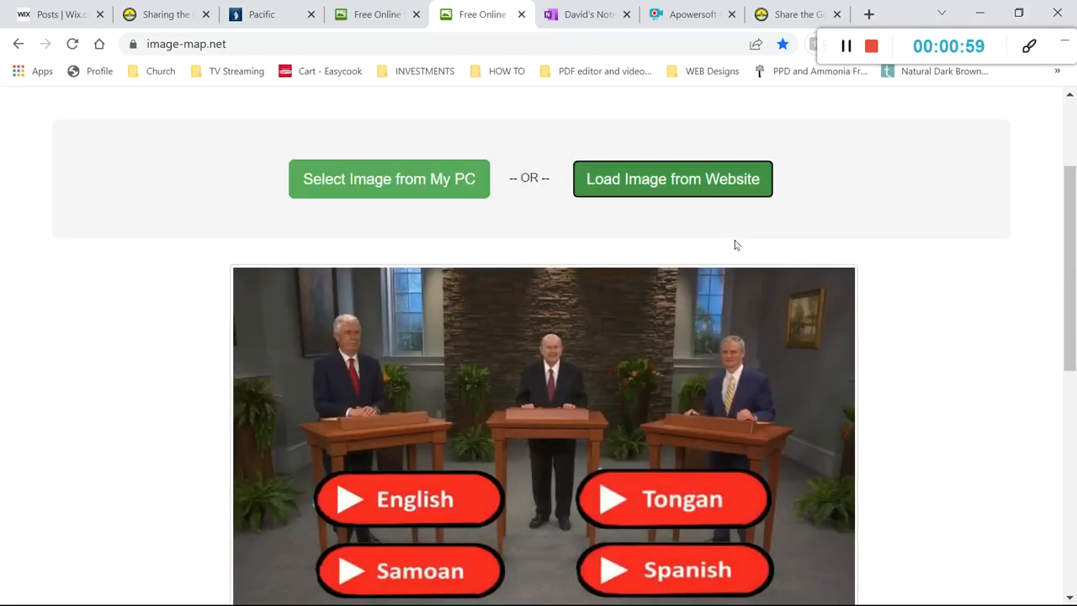
{"action": "mouse_move", "coordinate": [824, 195]}
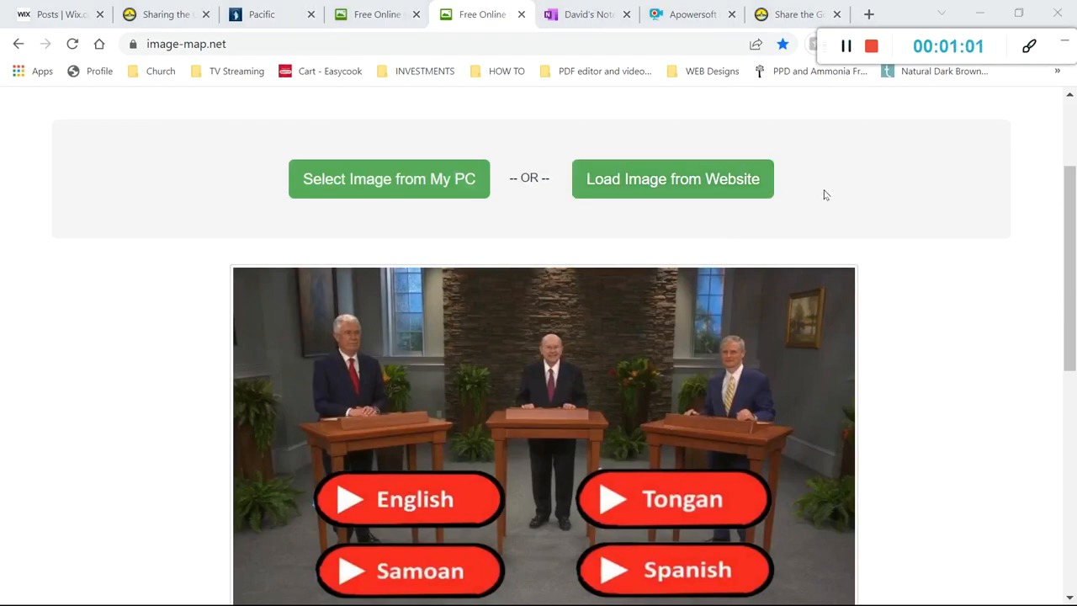
Set the first map area's shape to Poly, leaving its link field ready to fill
{"action": "scroll", "scroll_direction": "down", "scroll_amount": 3}
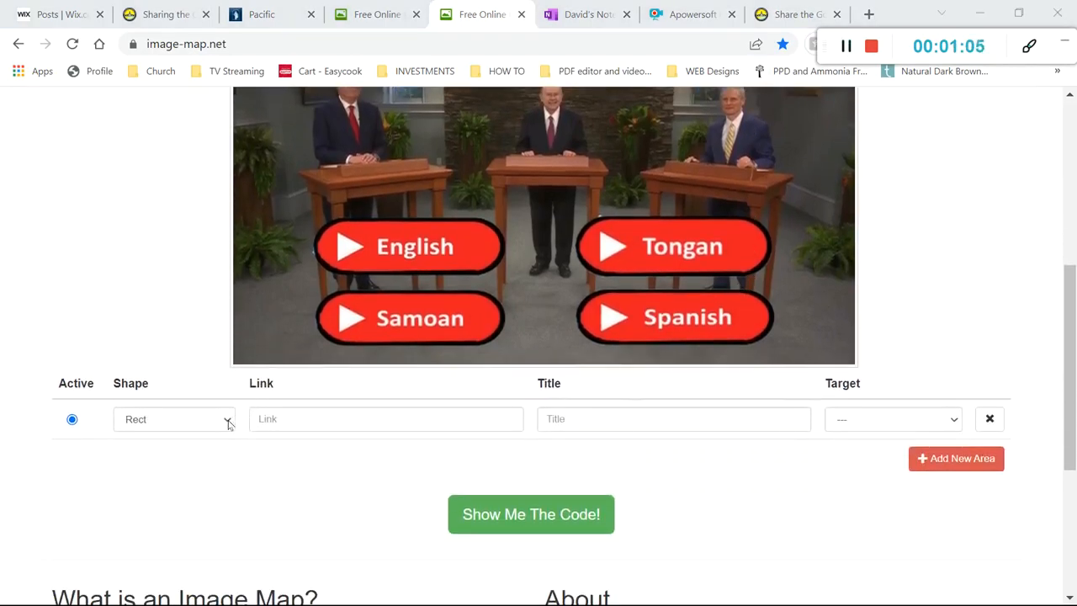
{"action": "left_click", "coordinate": [175, 419]}
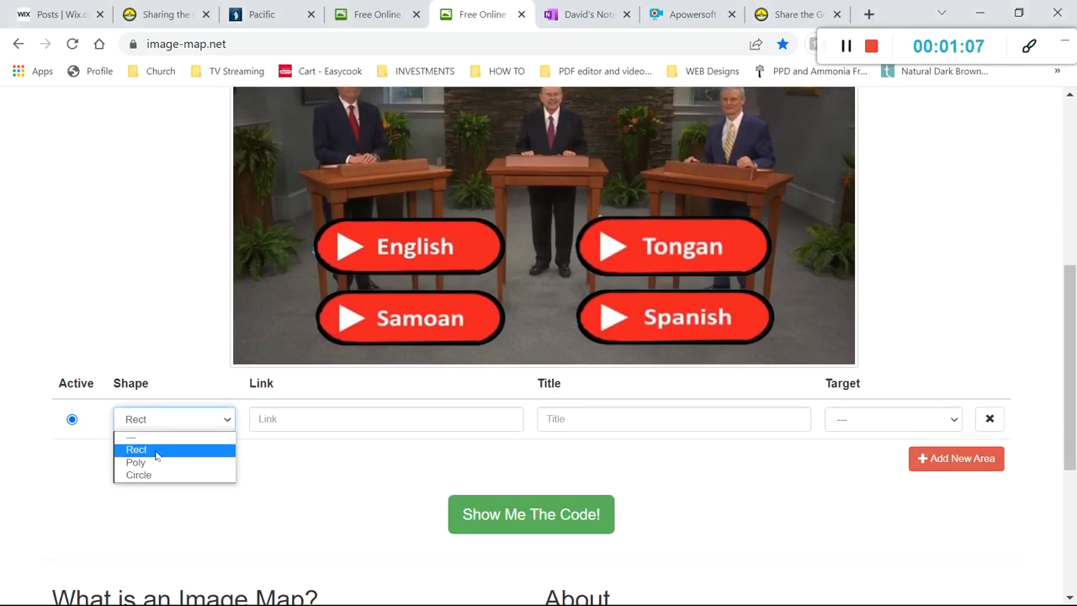
{"action": "left_click", "coordinate": [135, 462]}
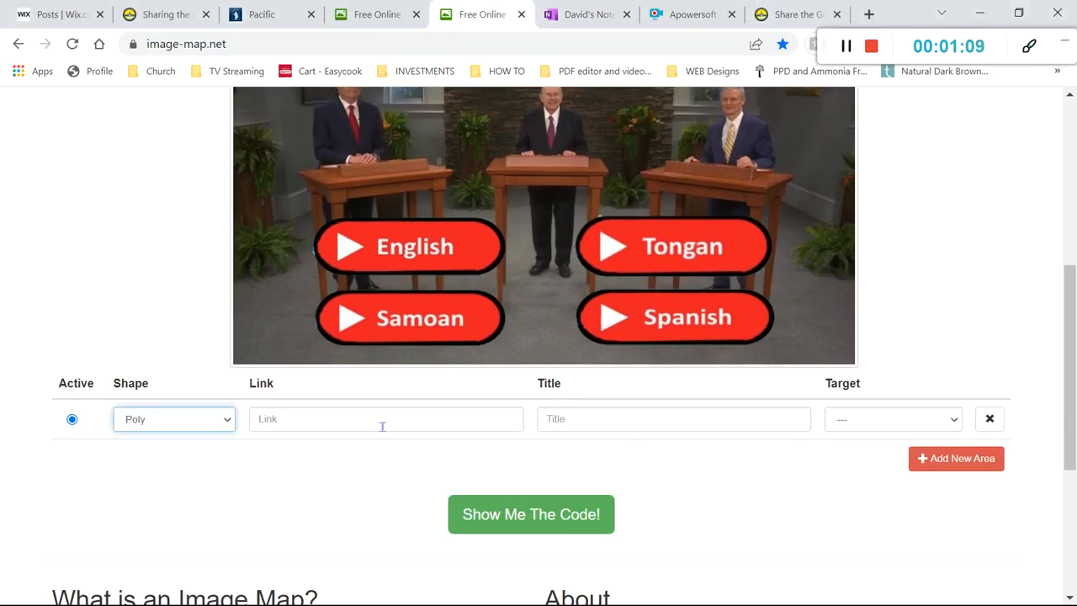
{"action": "left_click", "coordinate": [385, 419]}
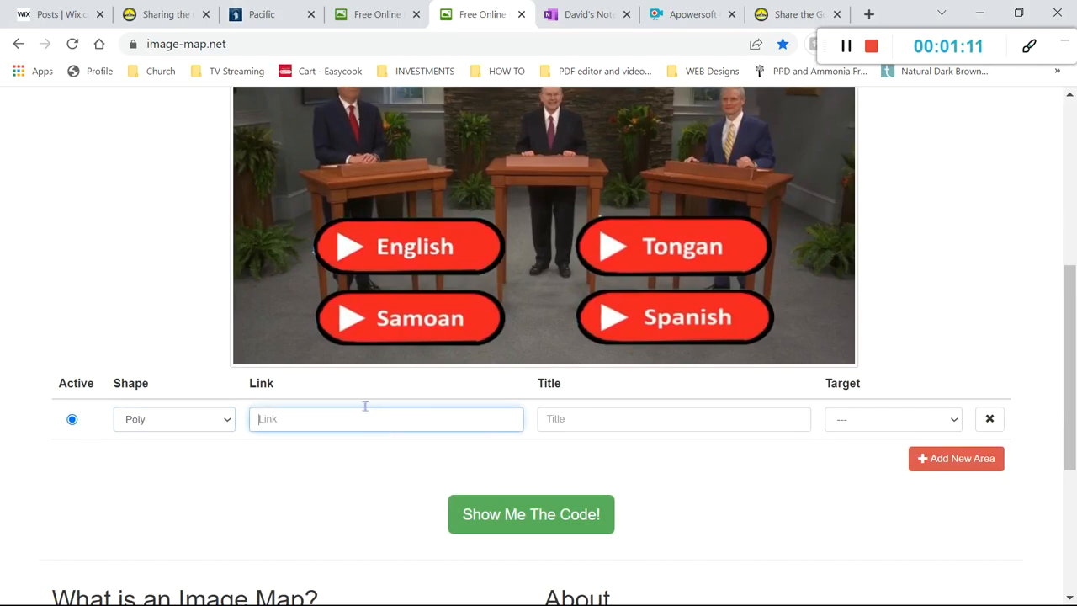
{"action": "mouse_move", "coordinate": [272, 14]}
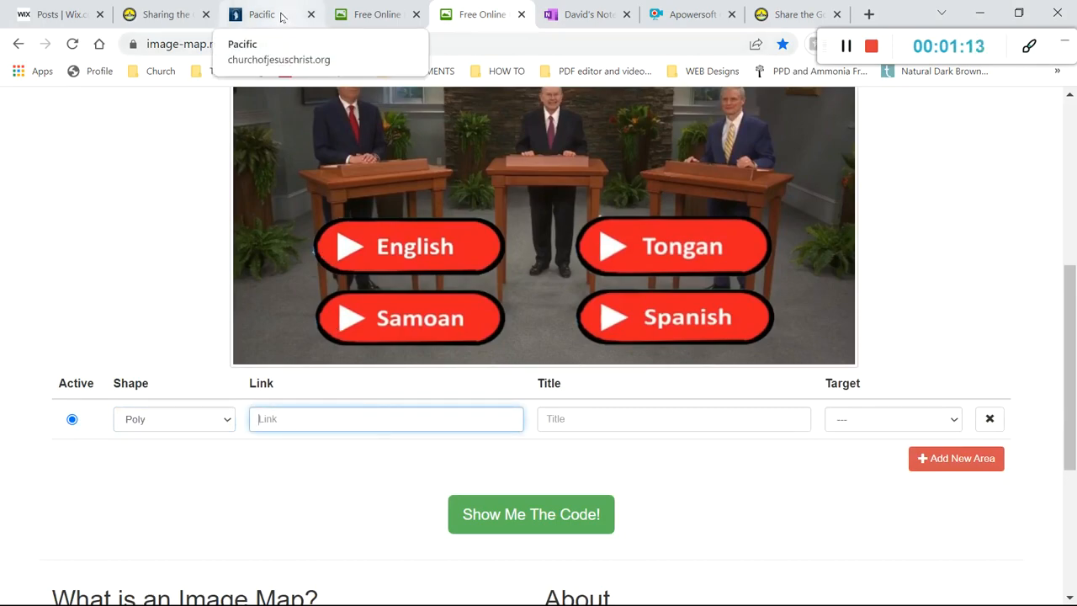
Copy the Pacific broadcast page's web address and return to the image map editor
{"action": "left_click", "coordinate": [261, 14]}
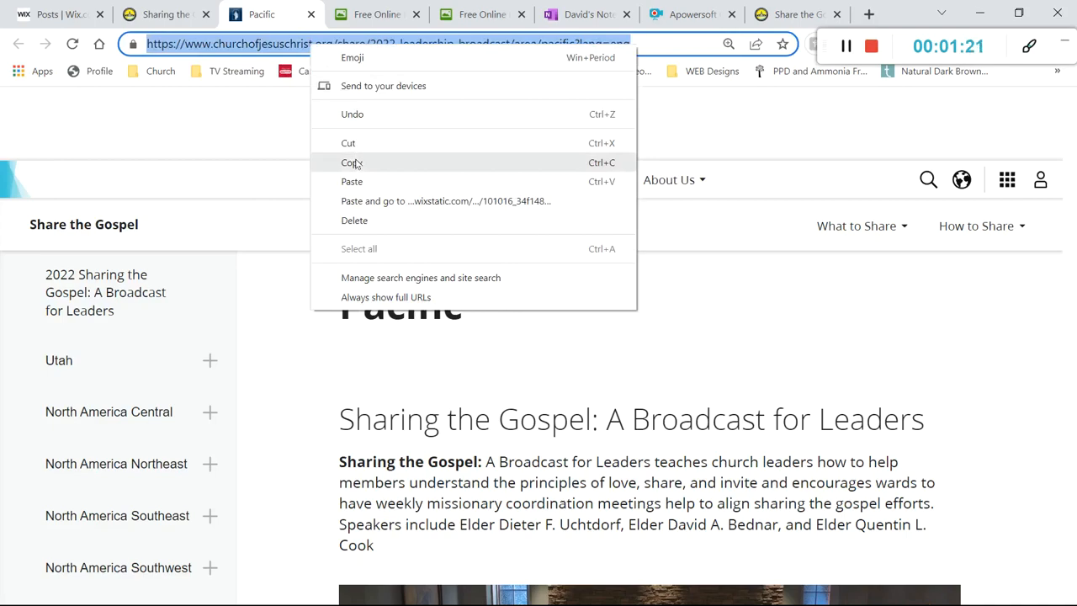
{"action": "left_click", "coordinate": [350, 162]}
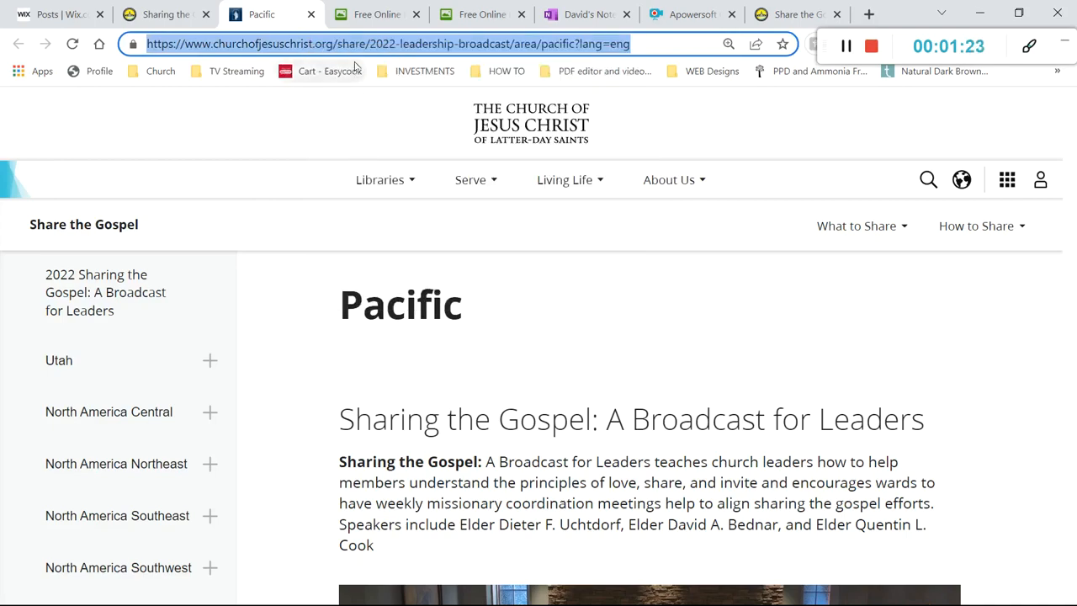
{"action": "left_click", "coordinate": [468, 13]}
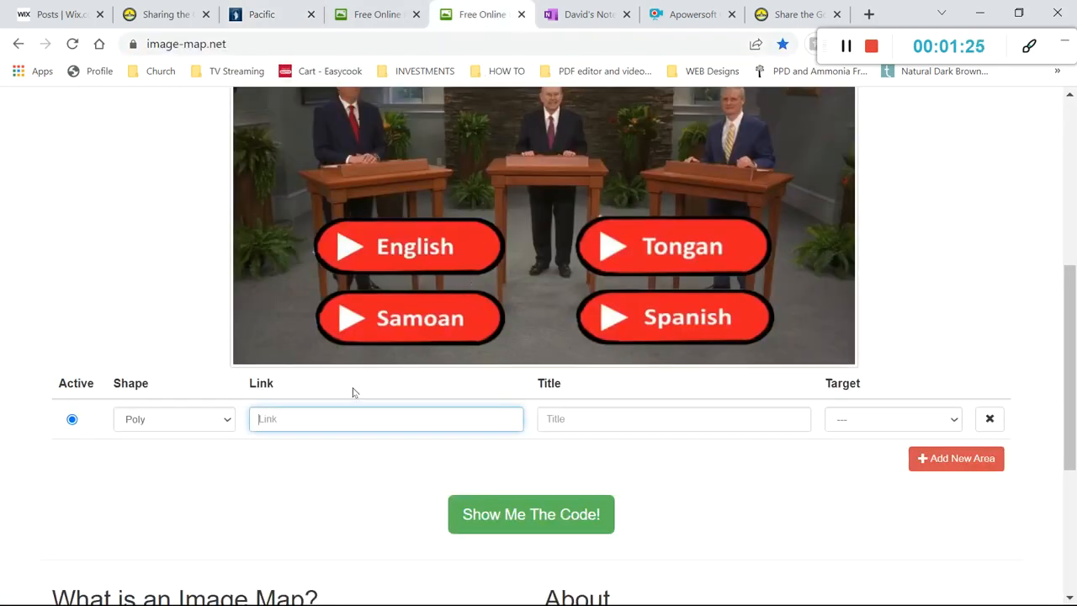
Paste the Pacific link into the first area, title it English, target _blank
{"action": "right_click", "coordinate": [323, 419]}
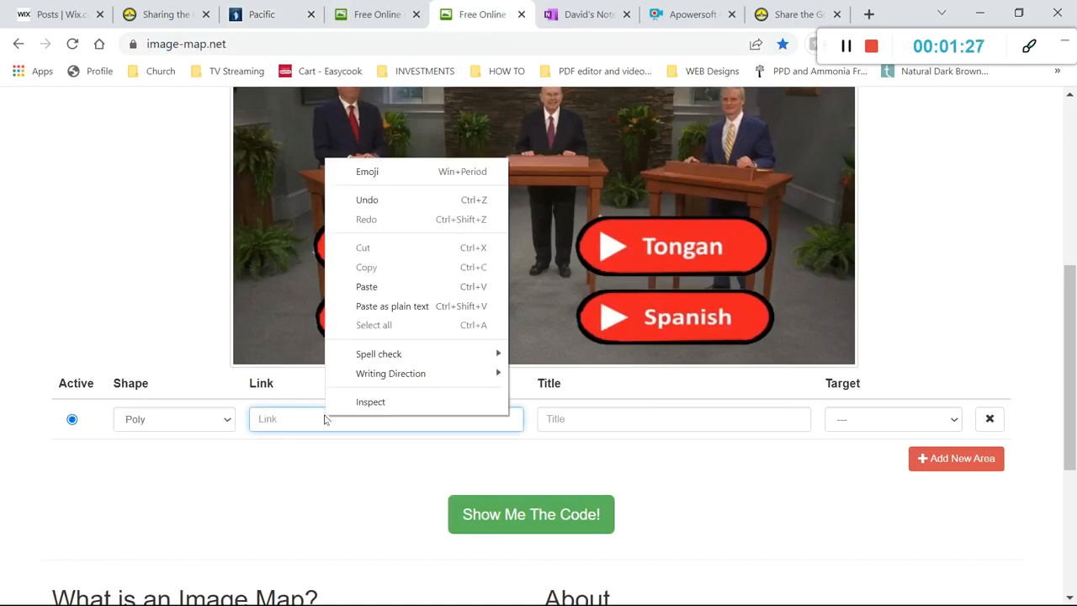
{"action": "mouse_move", "coordinate": [392, 286]}
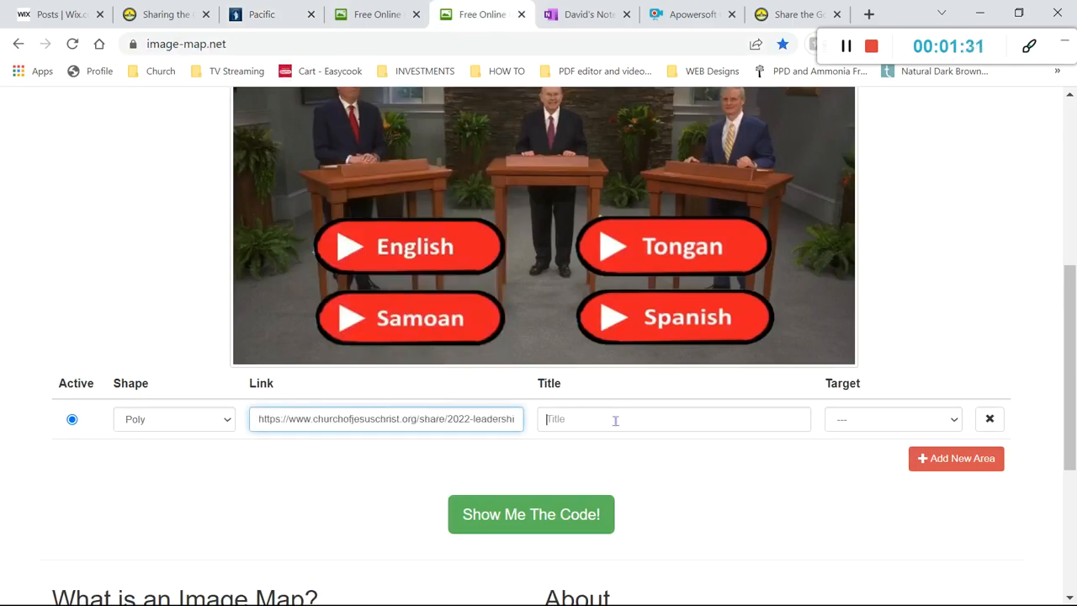
{"action": "type", "text": "E"}
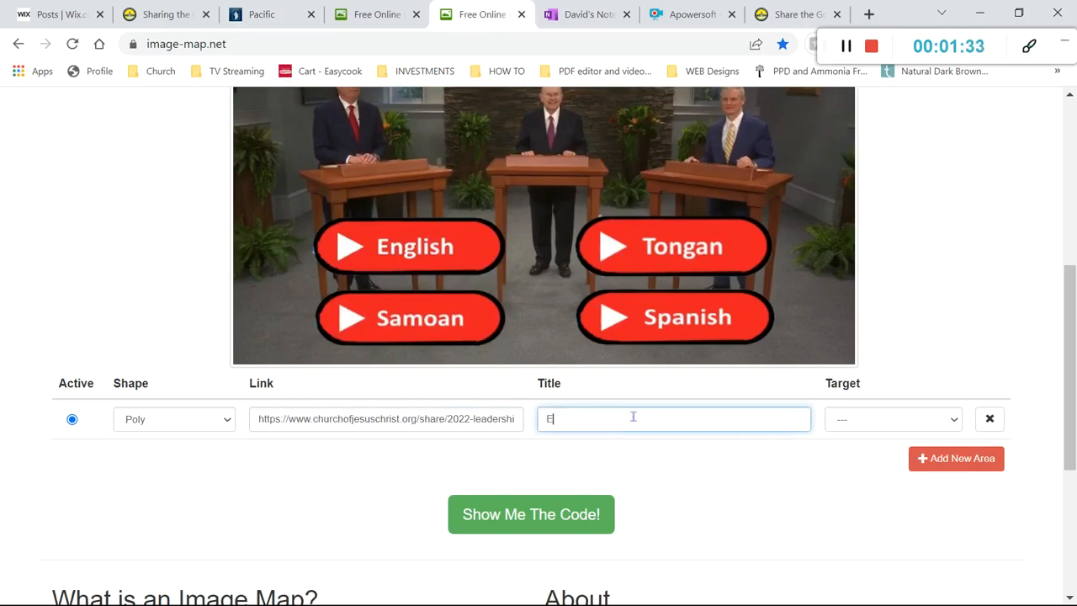
{"action": "type", "text": "nglish"}
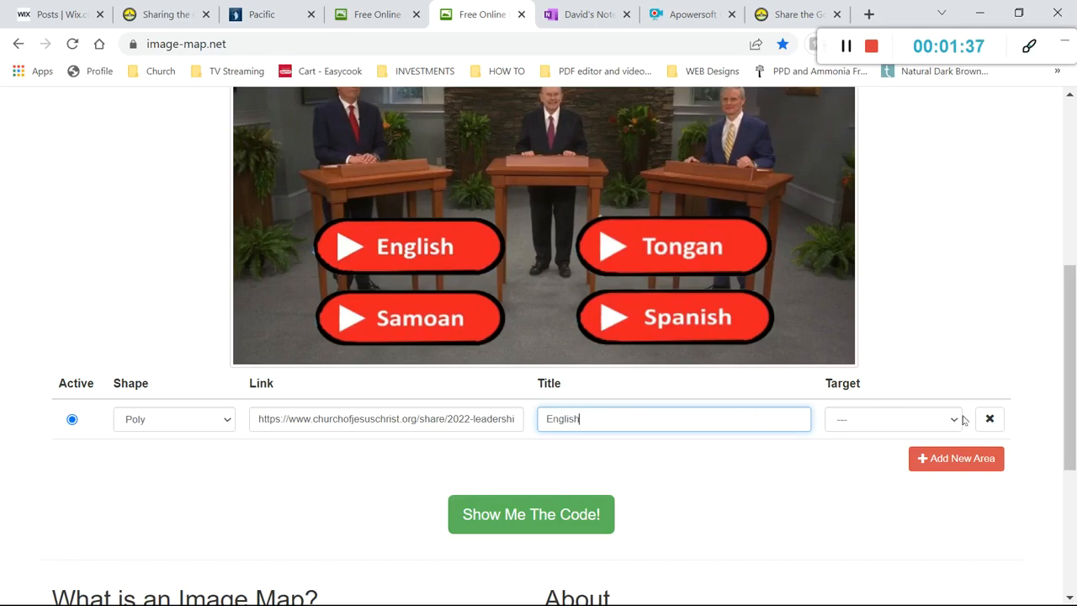
{"action": "left_click", "coordinate": [892, 419]}
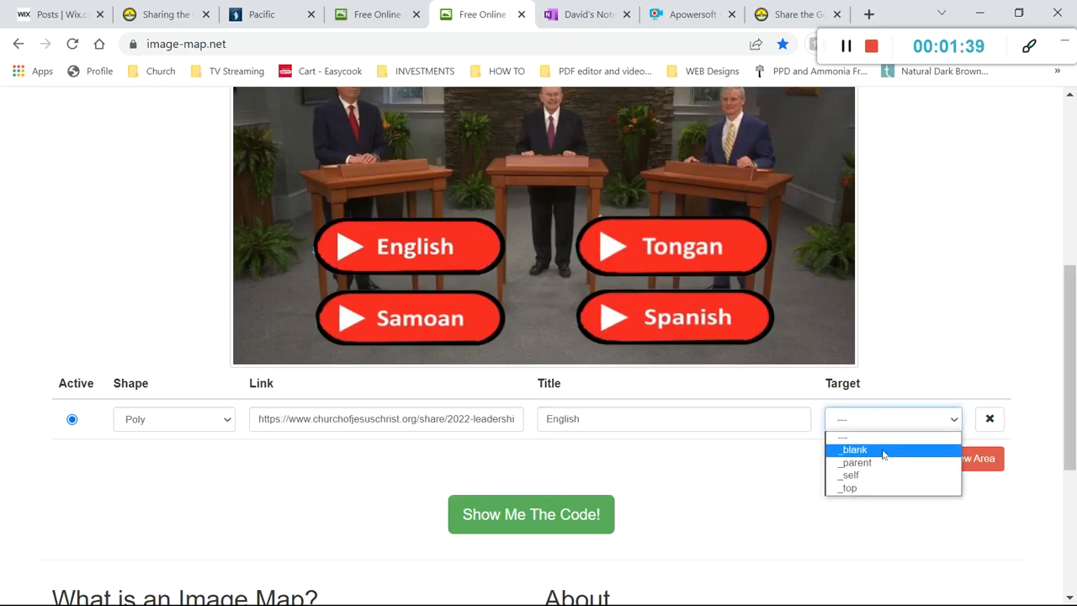
{"action": "left_click", "coordinate": [855, 449]}
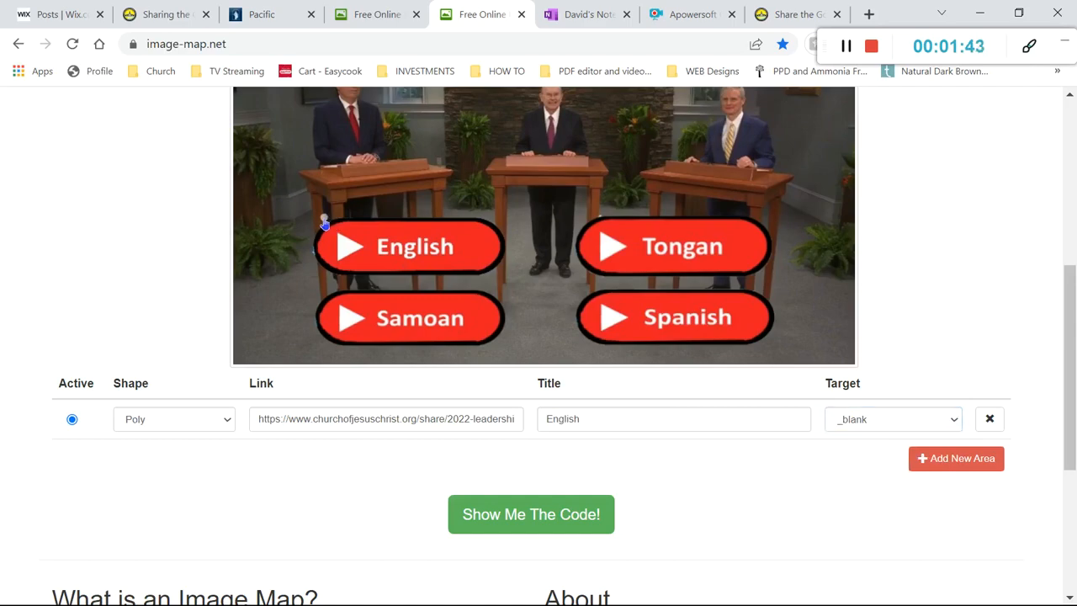
{"action": "mouse_move", "coordinate": [311, 243]}
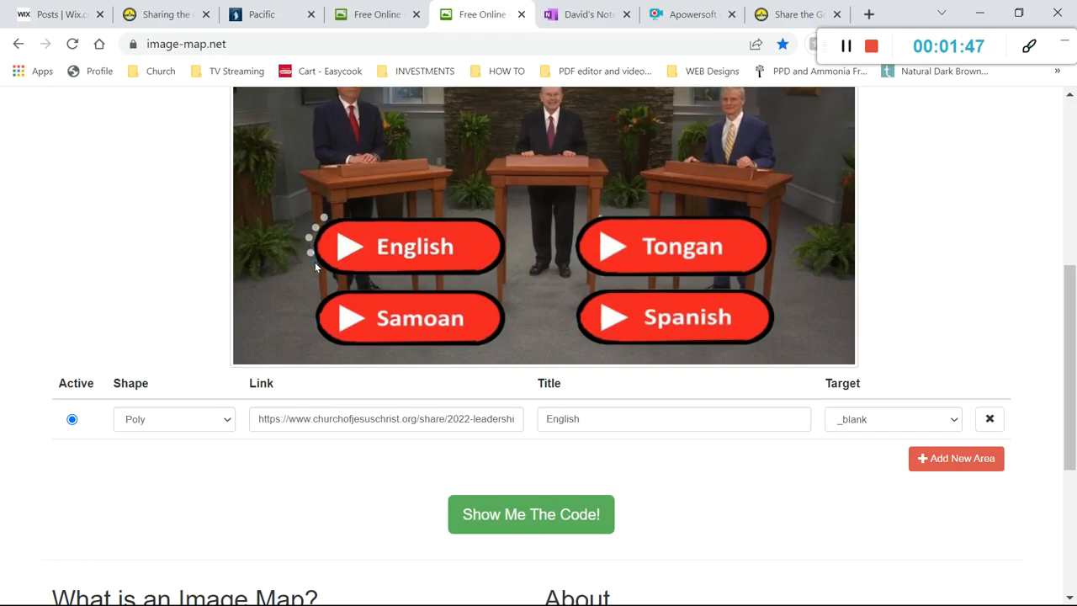
{"action": "mouse_move", "coordinate": [338, 278]}
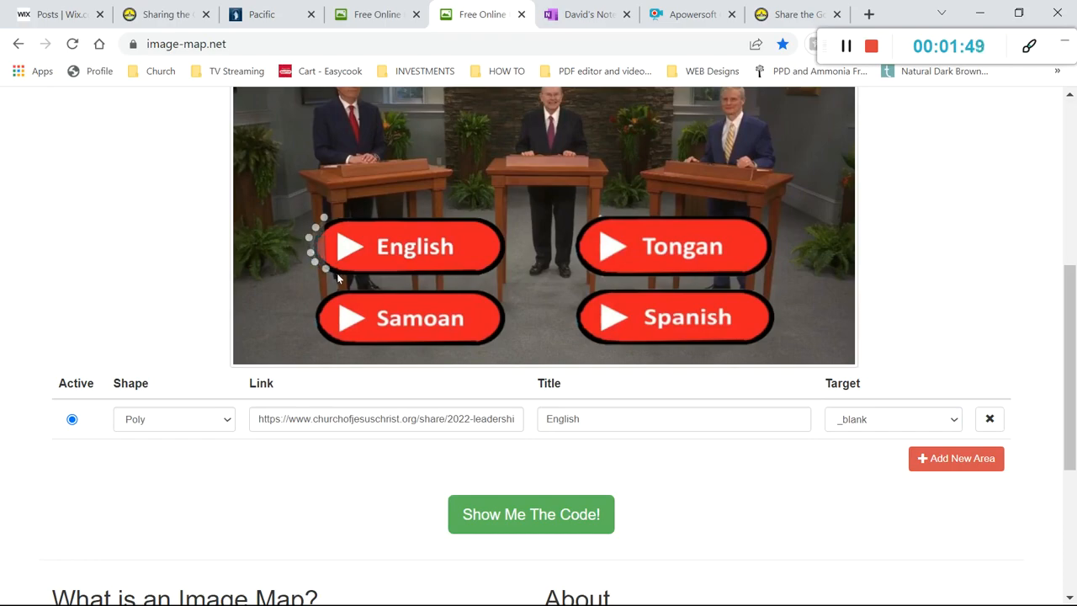
{"action": "mouse_move", "coordinate": [477, 283]}
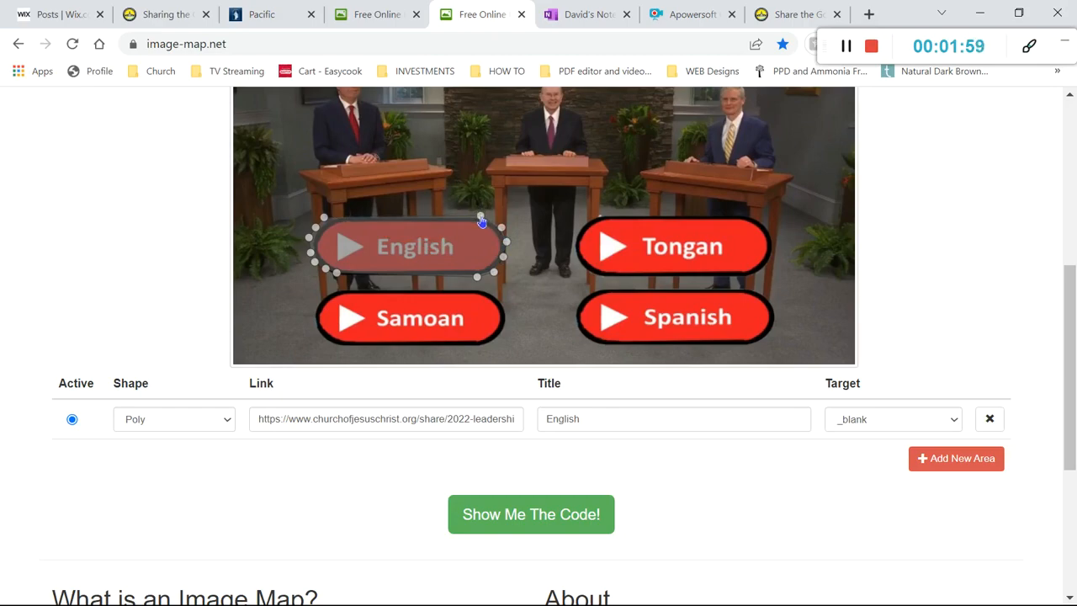
{"action": "mouse_move", "coordinate": [688, 403]}
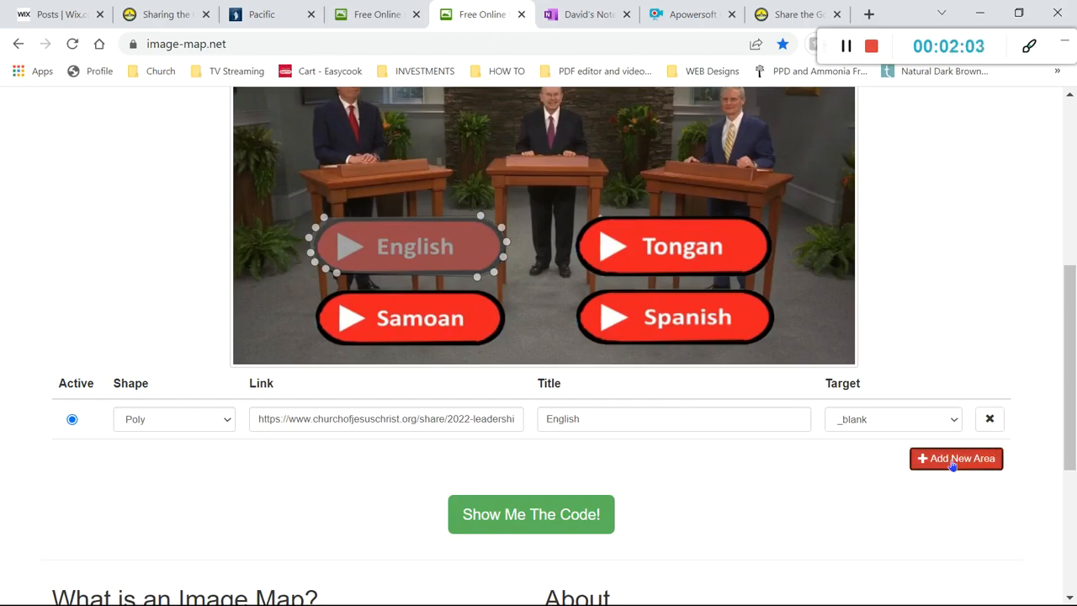
Add polygon areas for Tongan, Samoan and Spanish, then generate the map code
{"action": "left_click", "coordinate": [955, 457]}
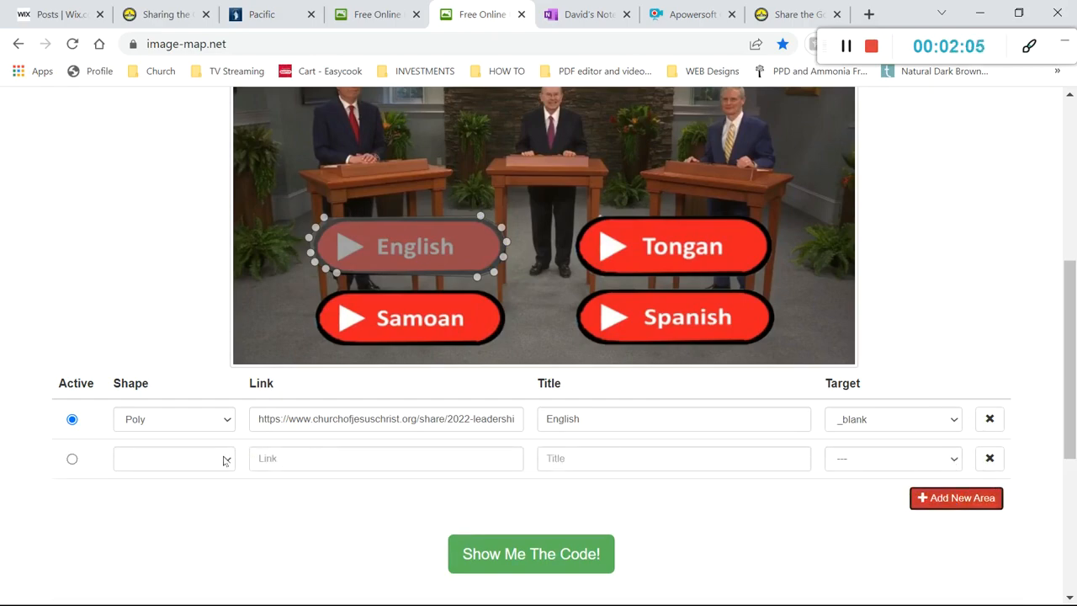
{"action": "left_click", "coordinate": [175, 458]}
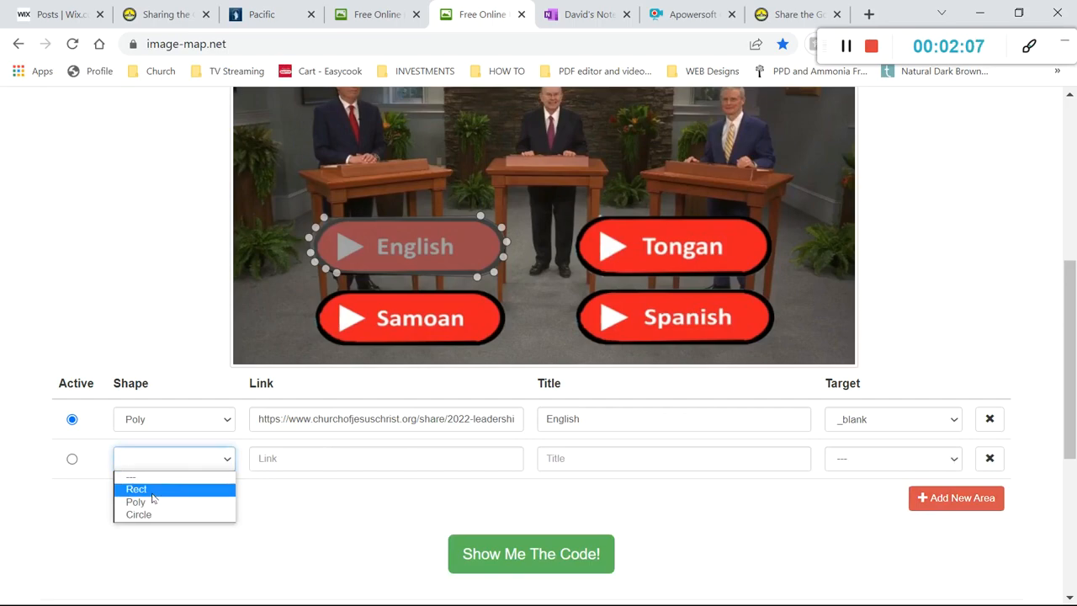
{"action": "left_click", "coordinate": [135, 501]}
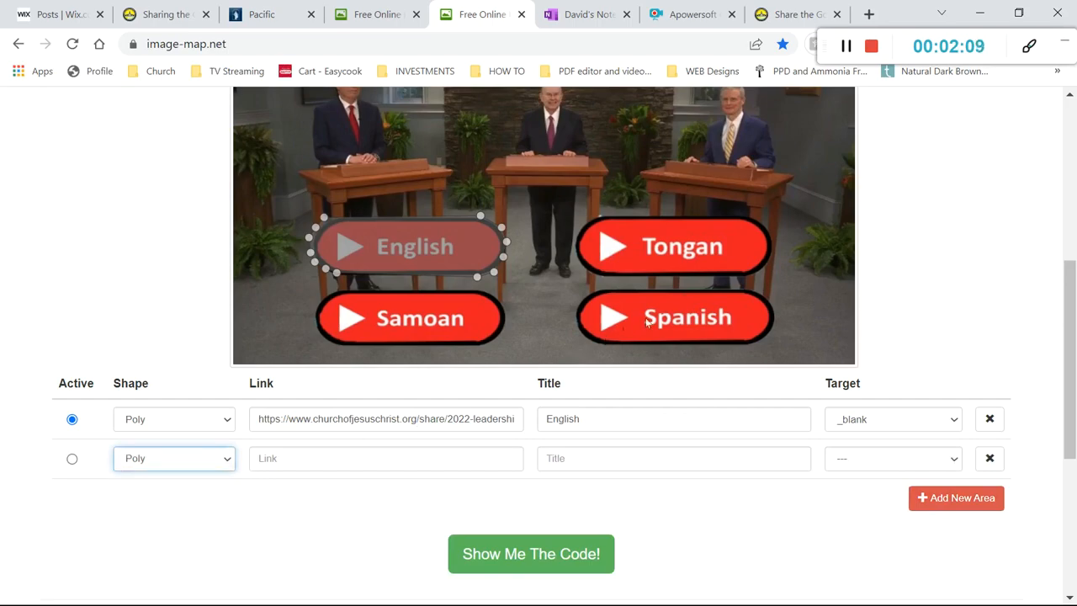
{"action": "mouse_move", "coordinate": [780, 178]}
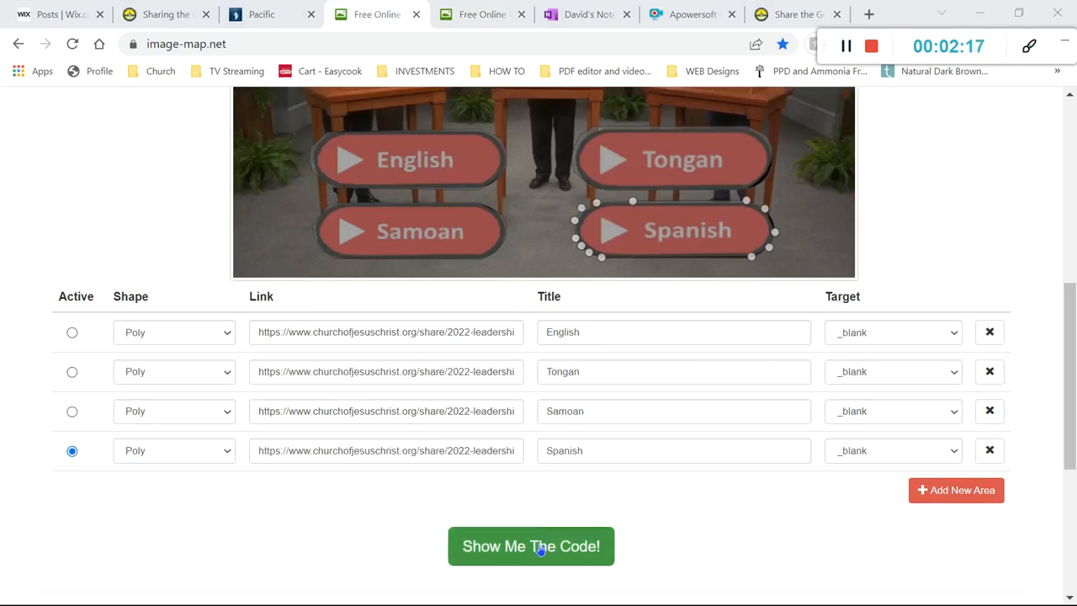
{"action": "left_click", "coordinate": [531, 545]}
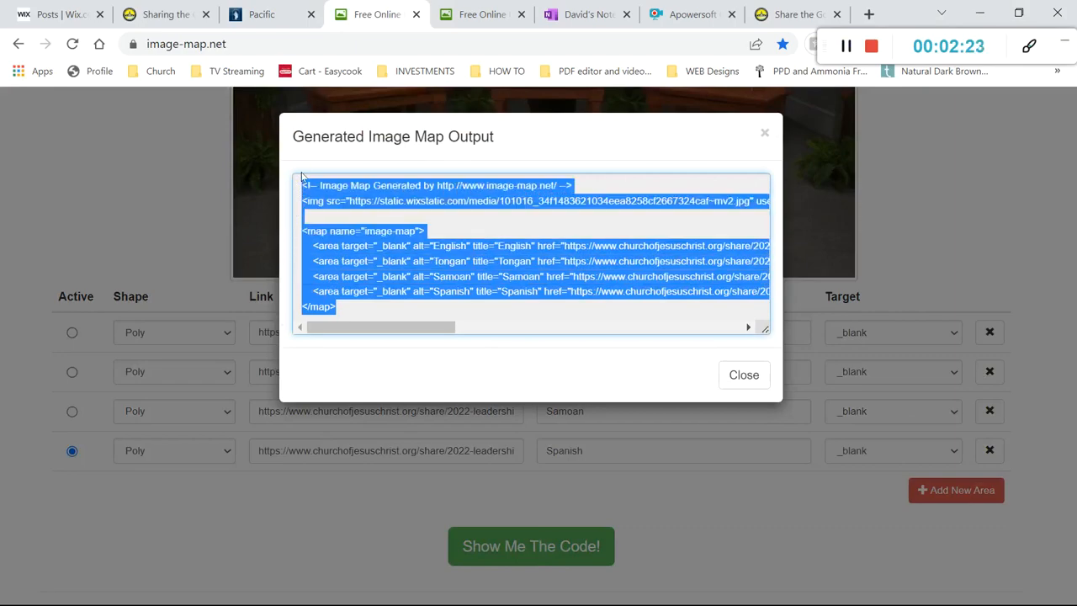
Copy the generated image map HTML and switch to the Wix blog posts list
{"action": "right_click", "coordinate": [413, 200]}
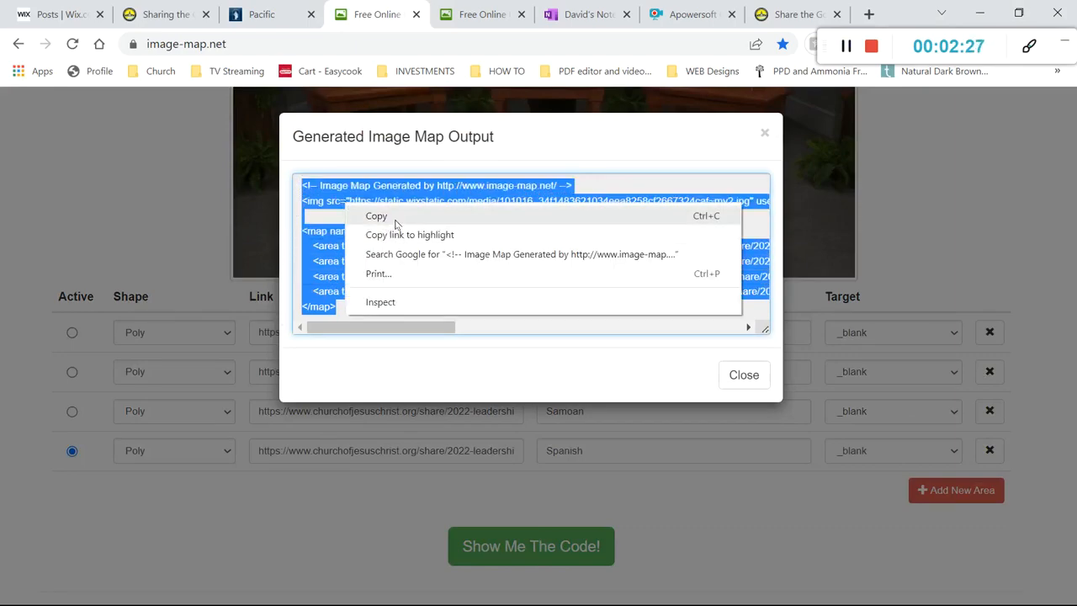
{"action": "left_click", "coordinate": [377, 216]}
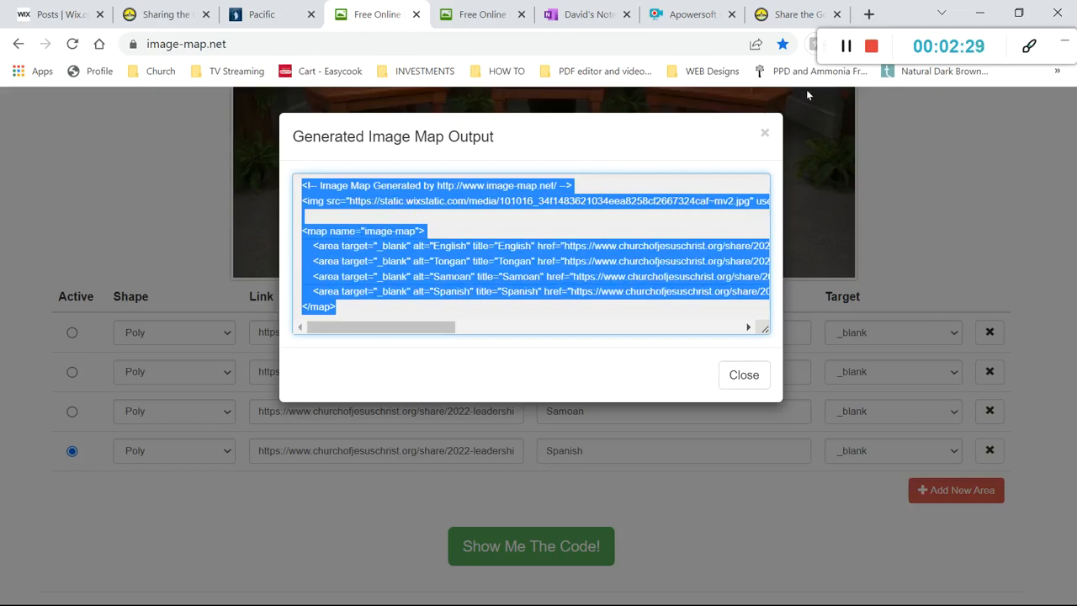
{"action": "left_click", "coordinate": [53, 14]}
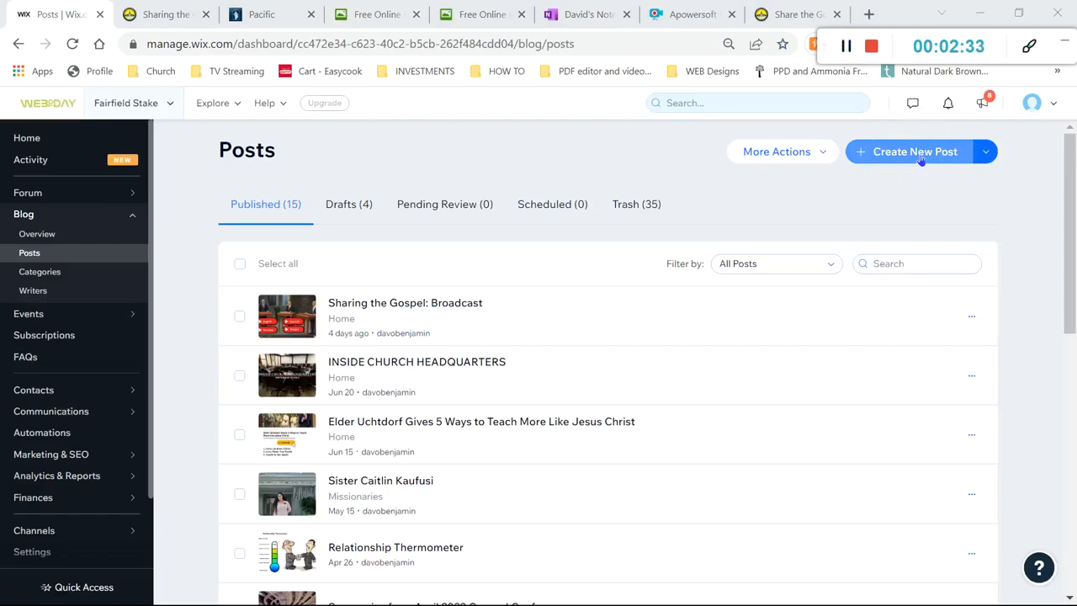
Create a new Wix blog post and title it Demo
{"action": "left_click", "coordinate": [916, 152]}
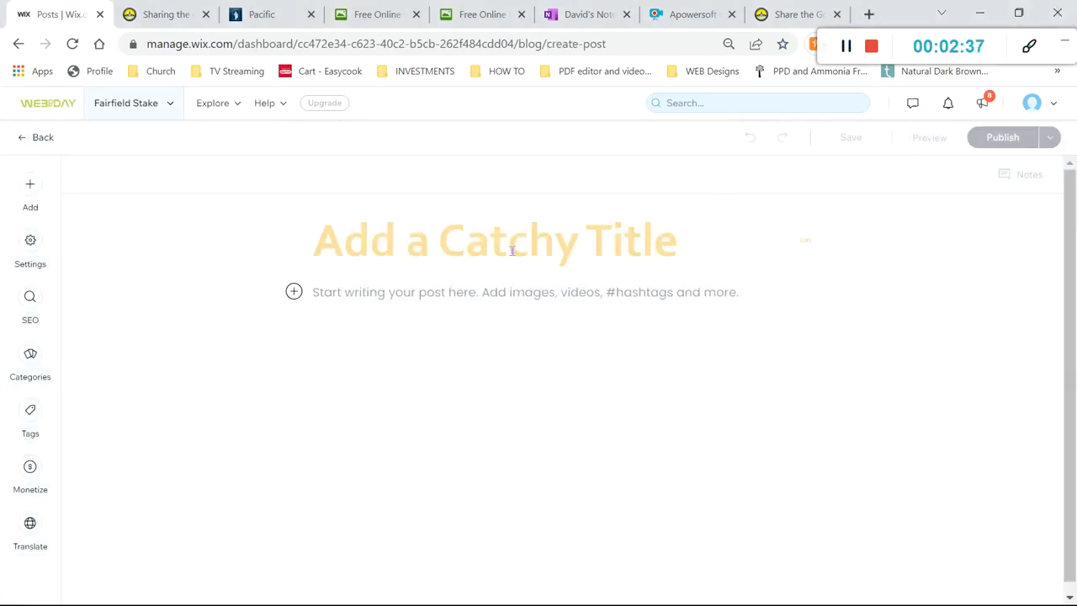
{"action": "left_click", "coordinate": [508, 244]}
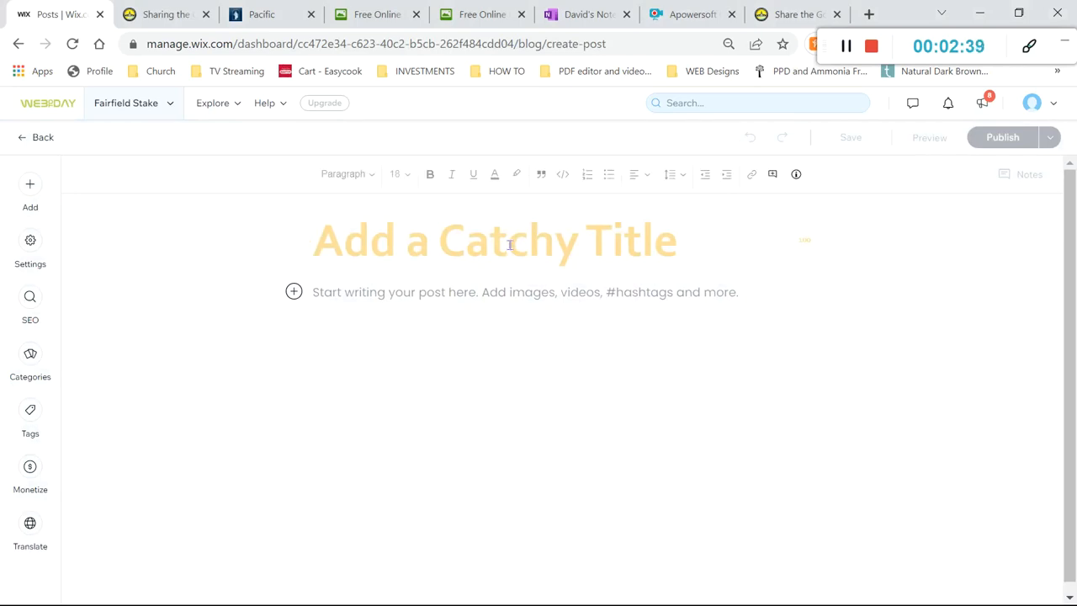
{"action": "type", "text": "De"}
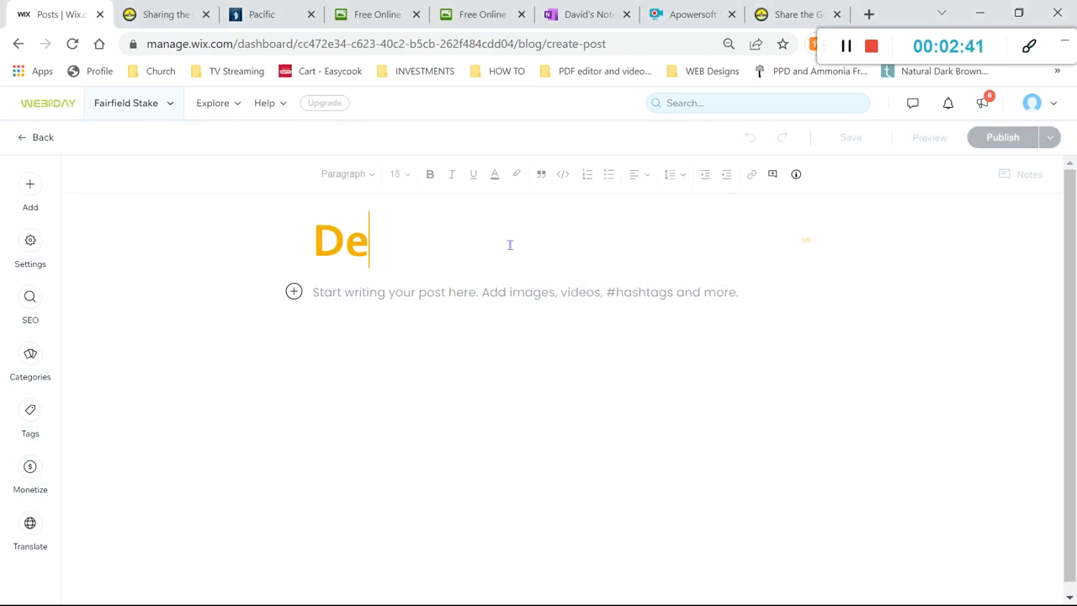
{"action": "type", "text": "mo"}
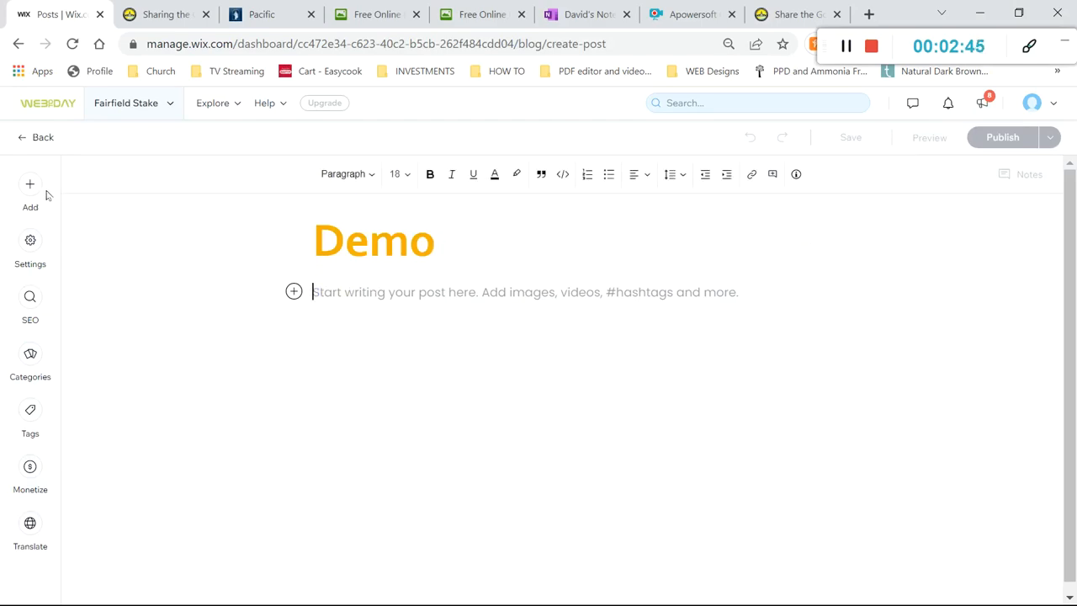
{"action": "left_click", "coordinate": [30, 189]}
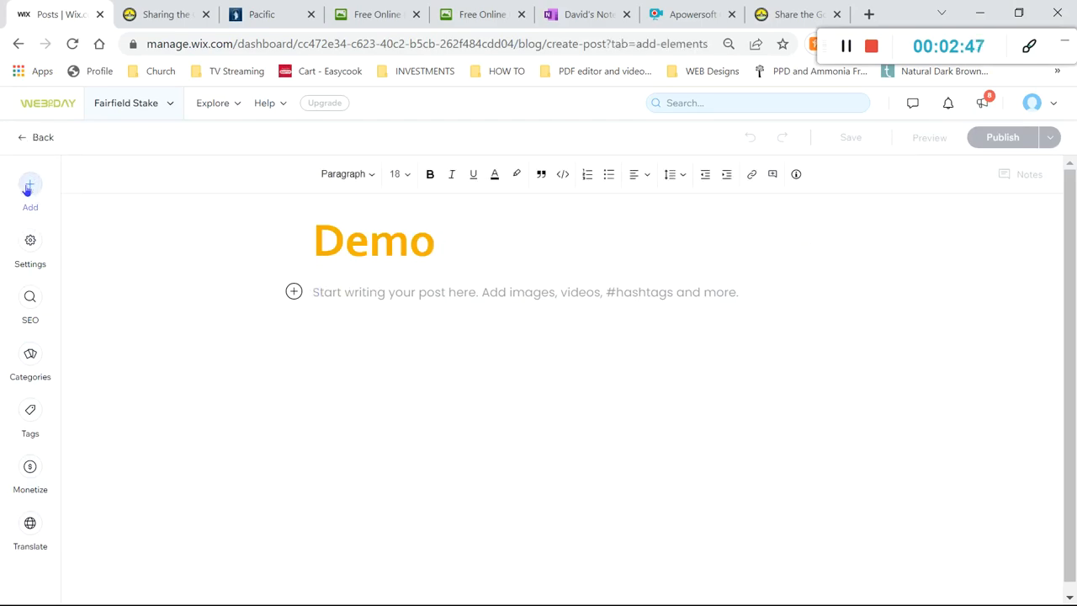
Add an HTML Code element to the Demo post, paste the copied image-map code and save it
{"action": "left_click", "coordinate": [31, 188]}
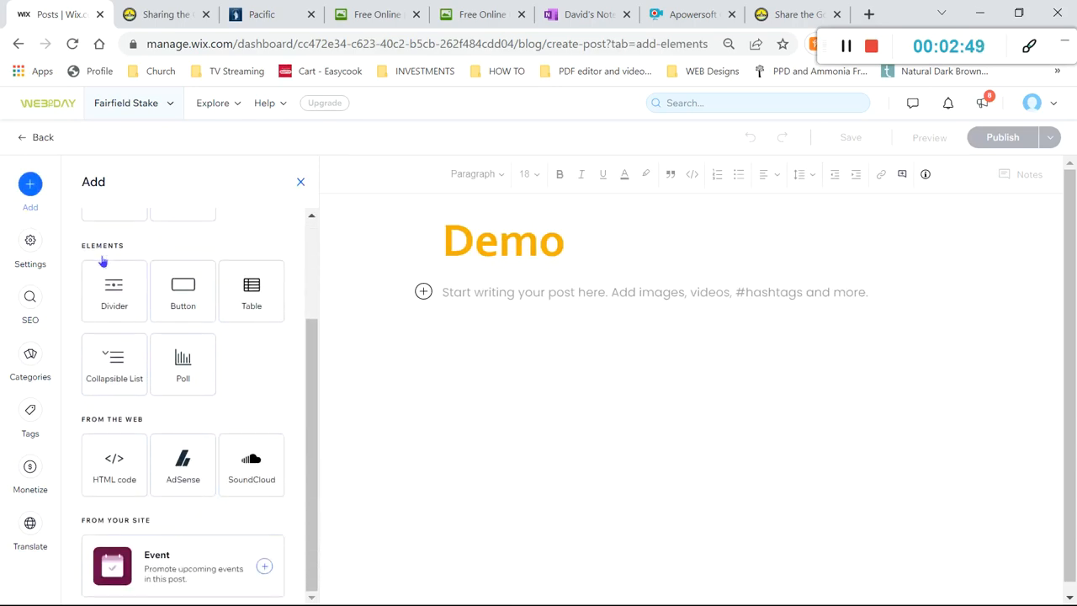
{"action": "mouse_move", "coordinate": [106, 464]}
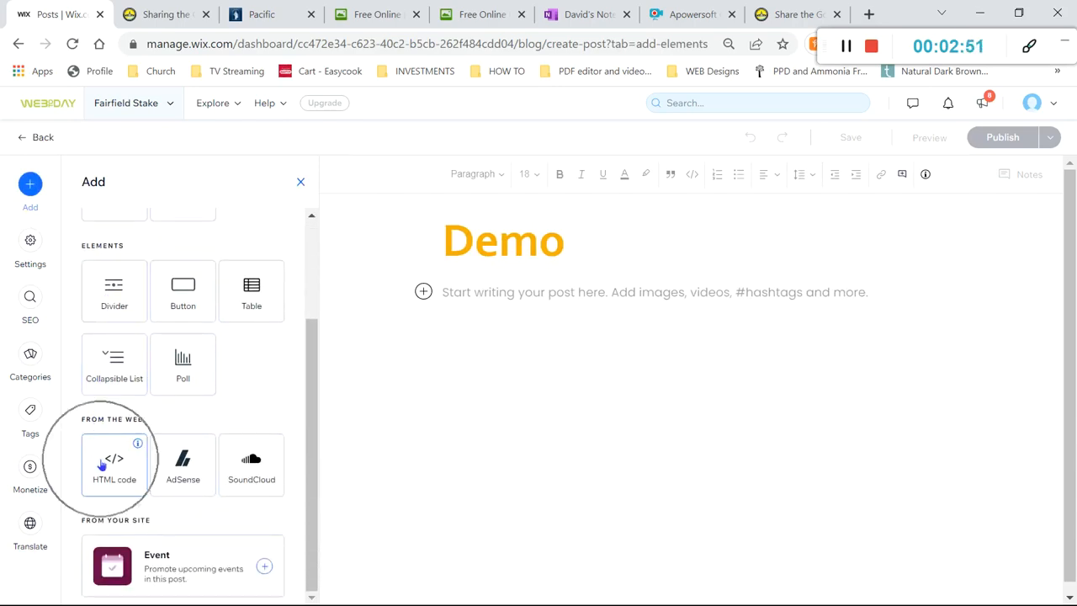
{"action": "left_click", "coordinate": [114, 464]}
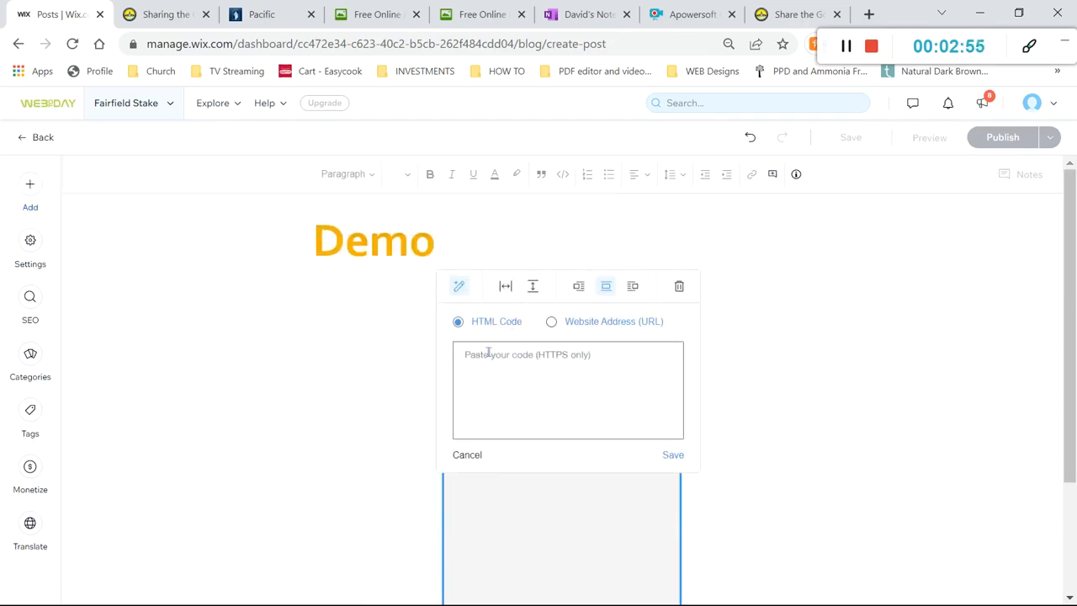
{"action": "right_click", "coordinate": [487, 353]}
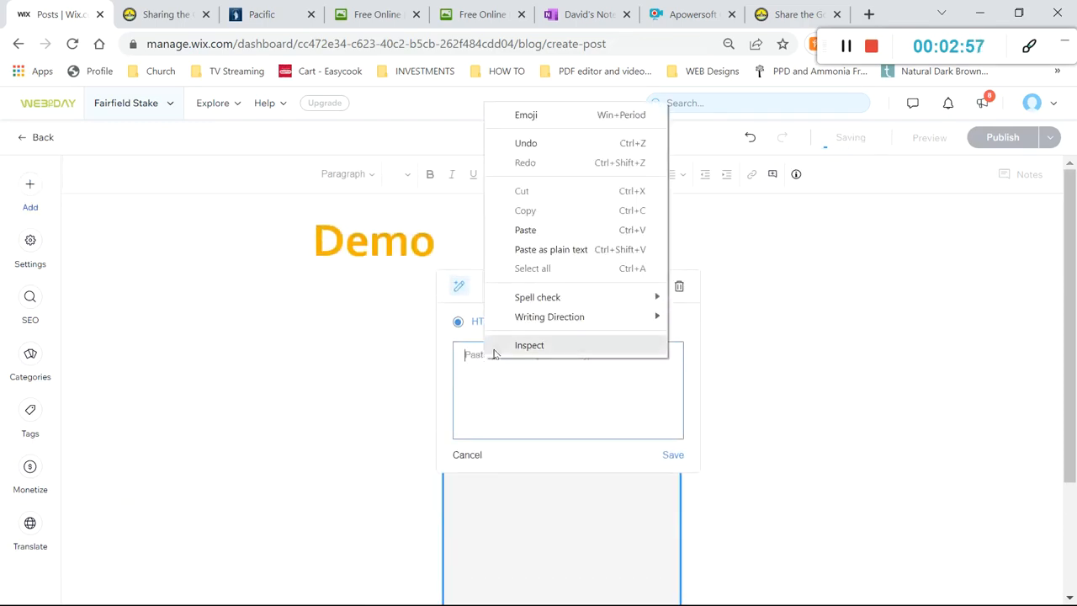
{"action": "left_click", "coordinate": [525, 229]}
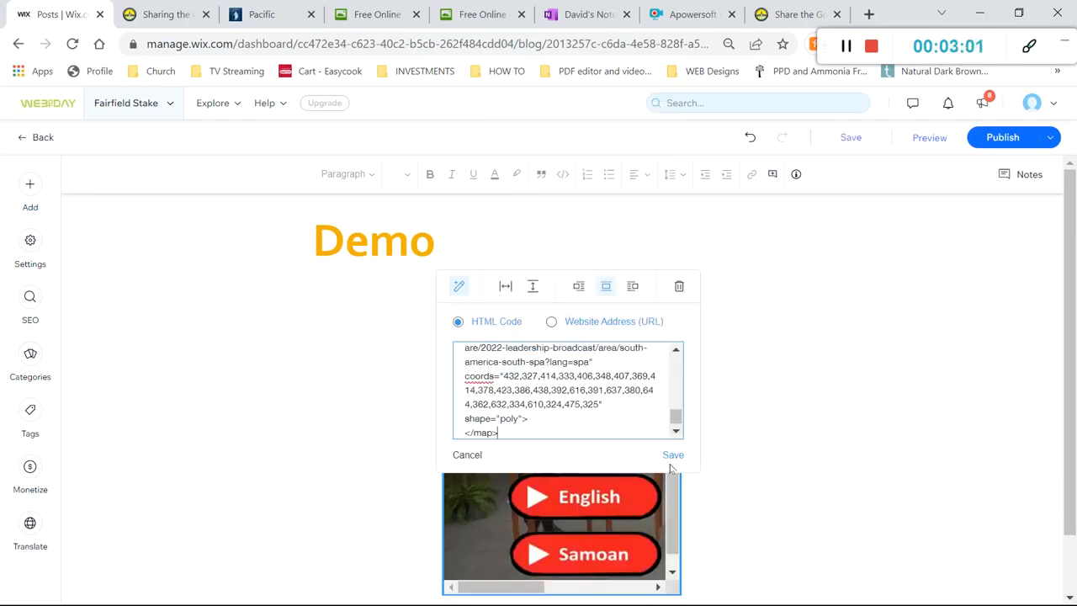
{"action": "left_click", "coordinate": [673, 454]}
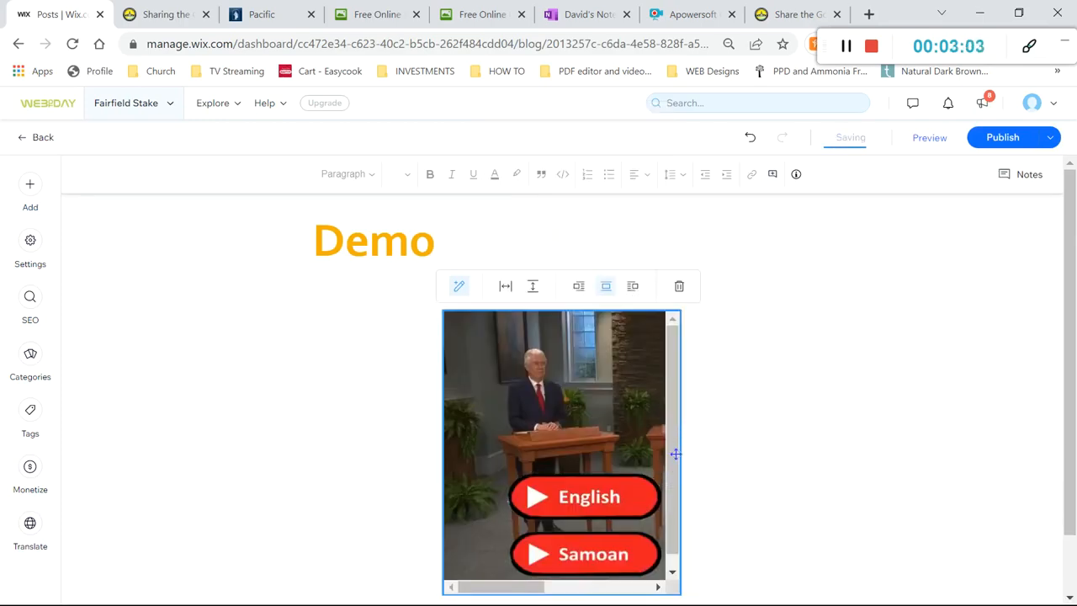
{"action": "mouse_move", "coordinate": [505, 286]}
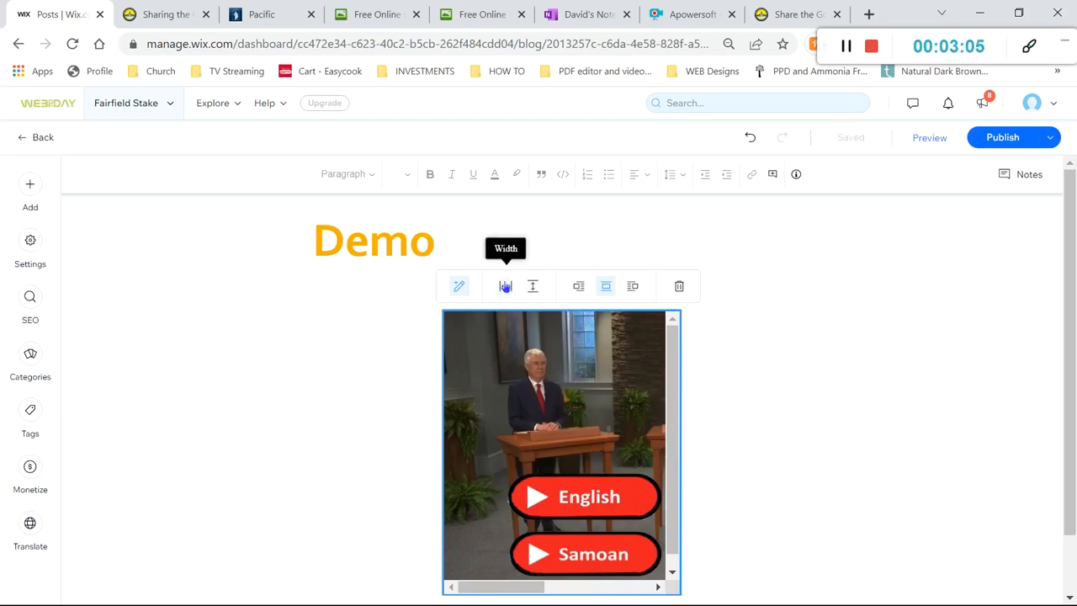
Widen the embed to its maximum 739 px and adjust its height so all four language buttons show
{"action": "left_click", "coordinate": [505, 286]}
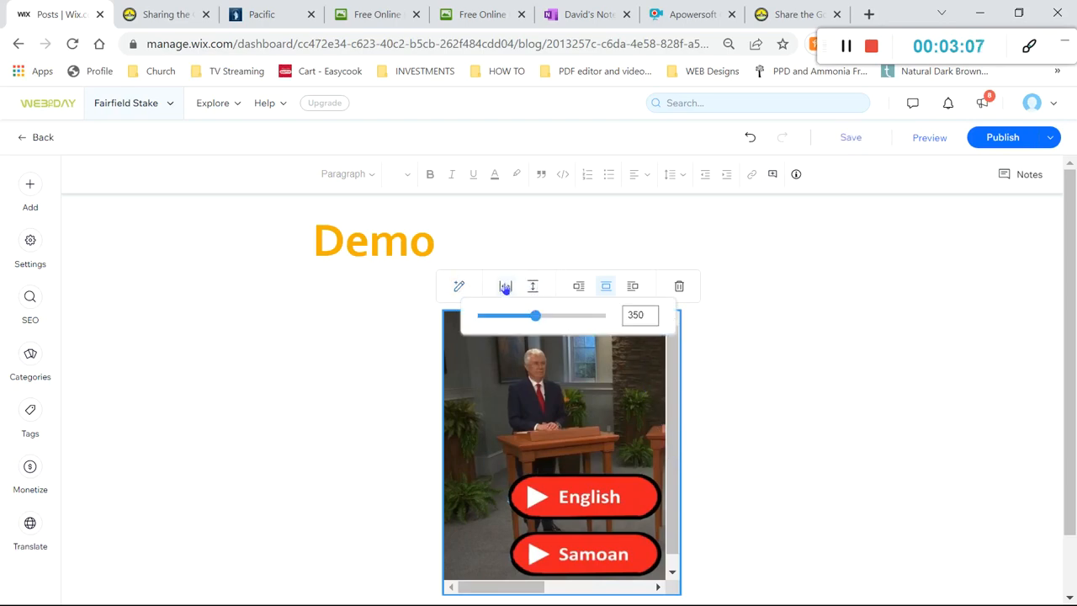
{"action": "left_click_drag", "start_coordinate": [536, 315], "coordinate": [597, 314]}
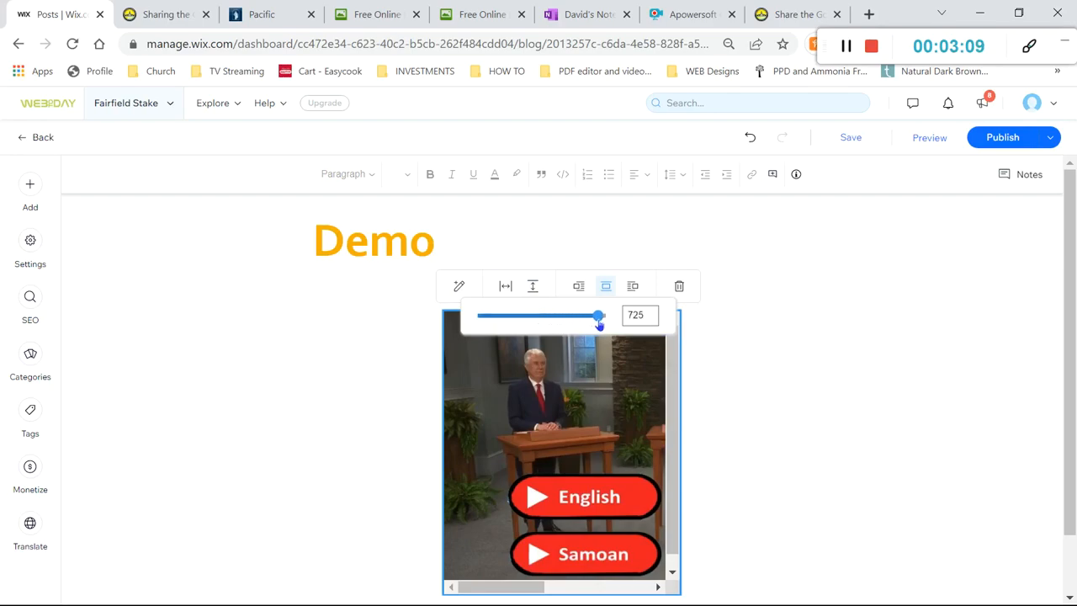
{"action": "left_click_drag", "start_coordinate": [597, 314], "coordinate": [599, 315]}
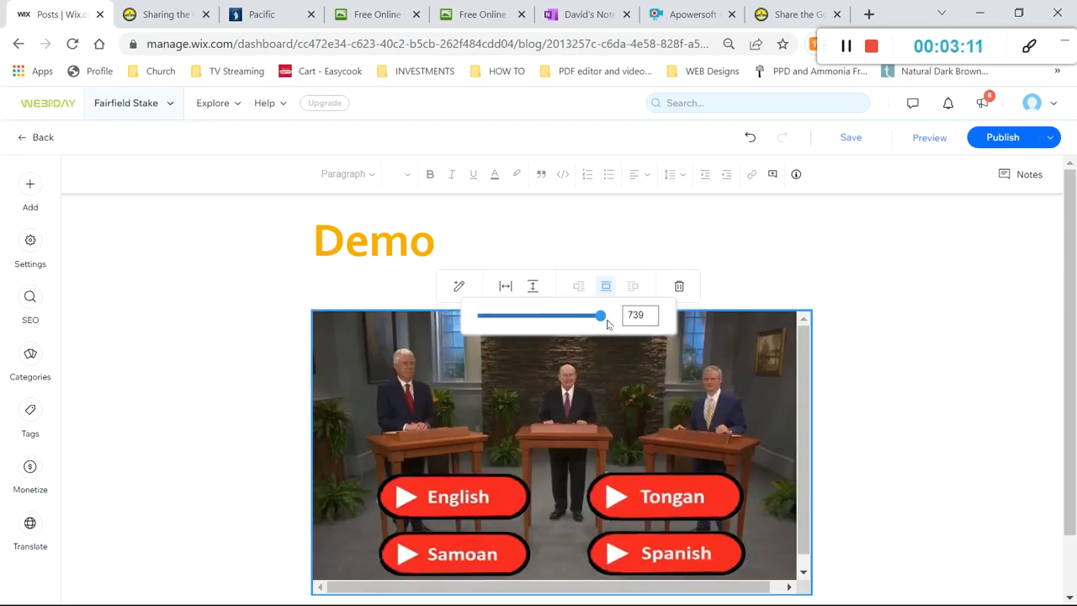
{"action": "mouse_move", "coordinate": [532, 286]}
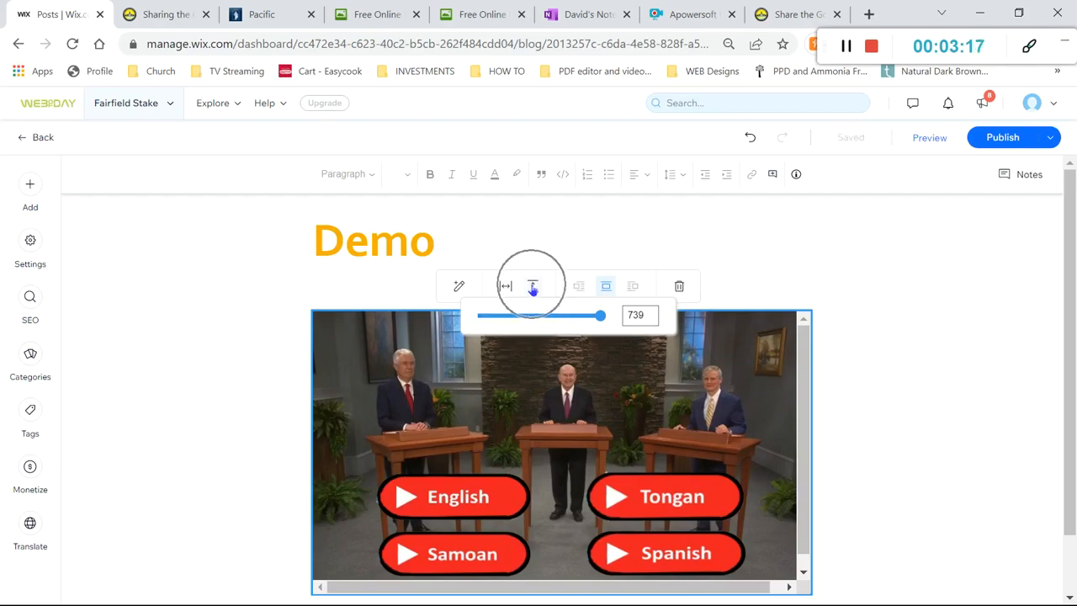
{"action": "left_click_drag", "start_coordinate": [599, 314], "coordinate": [521, 315]}
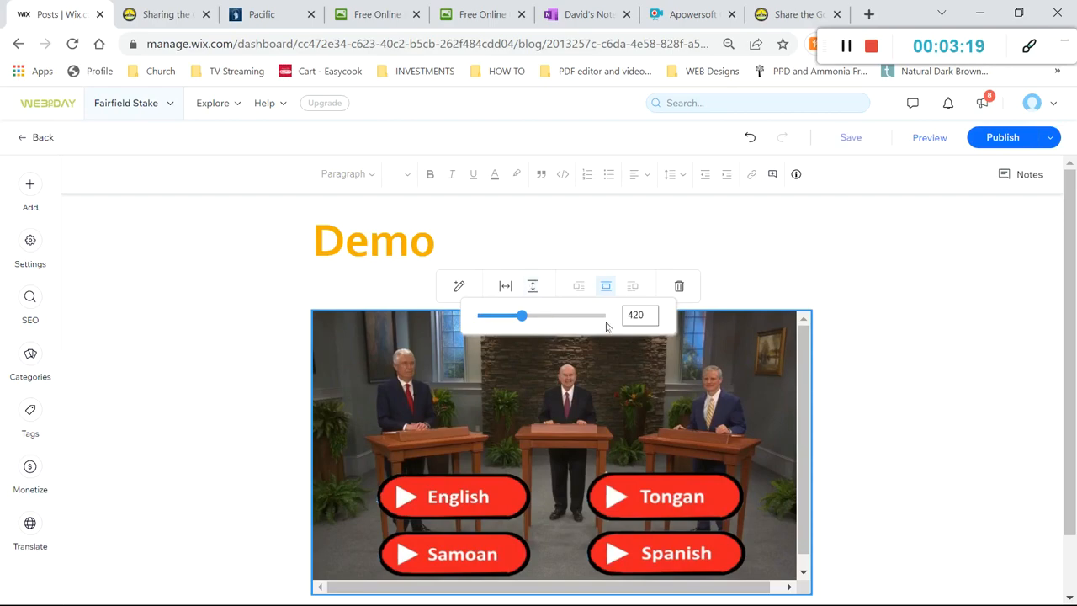
{"action": "left_click", "coordinate": [636, 314]}
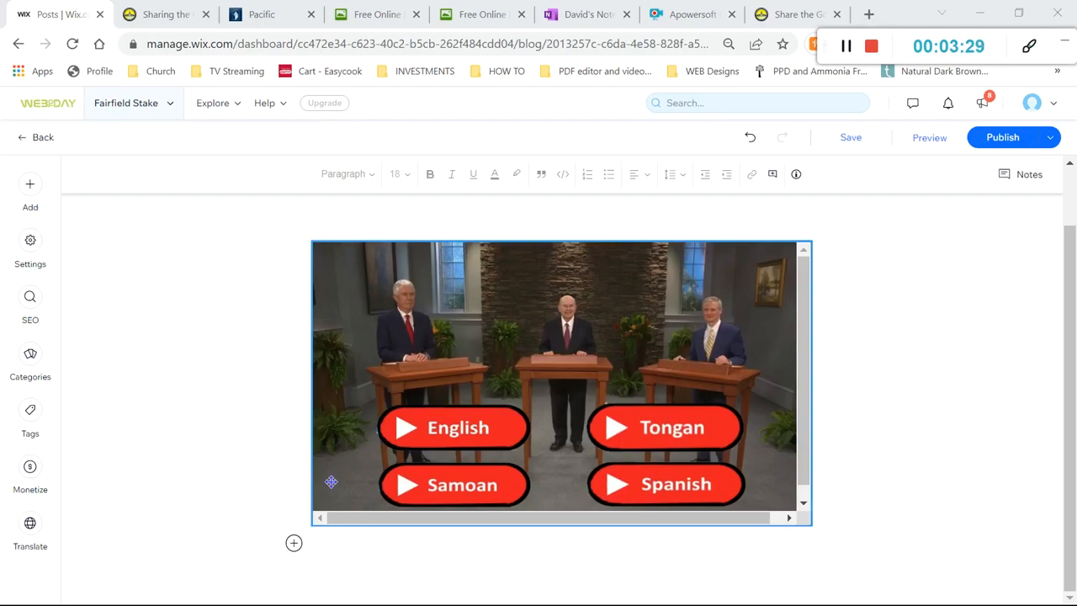
{"action": "left_click", "coordinate": [293, 542]}
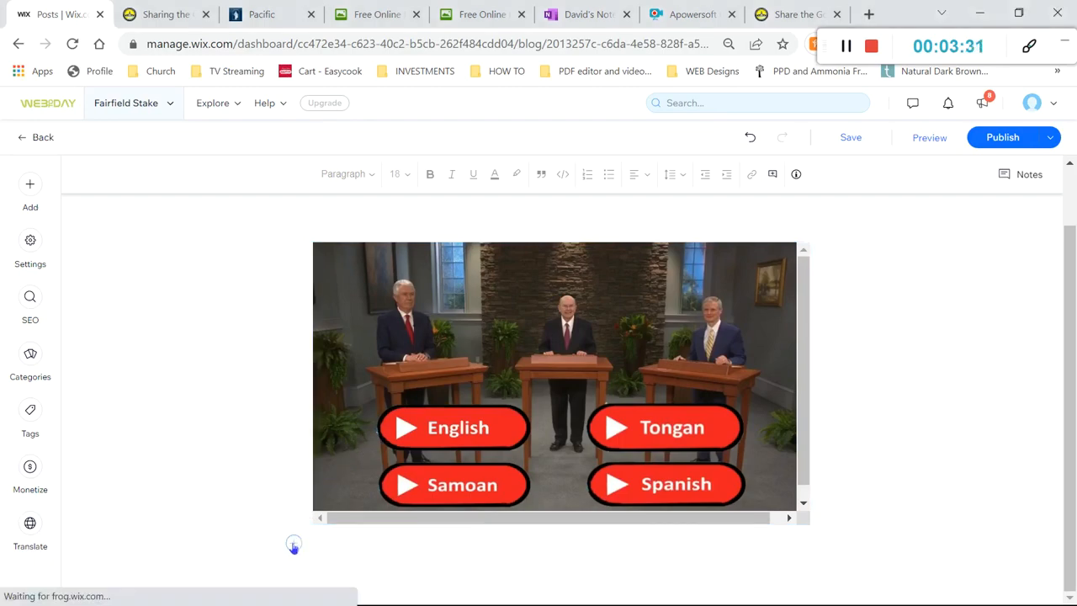
Add the Share the Gospel739.jpg image from the Site Files News folder below the image map
{"action": "left_click", "coordinate": [31, 184]}
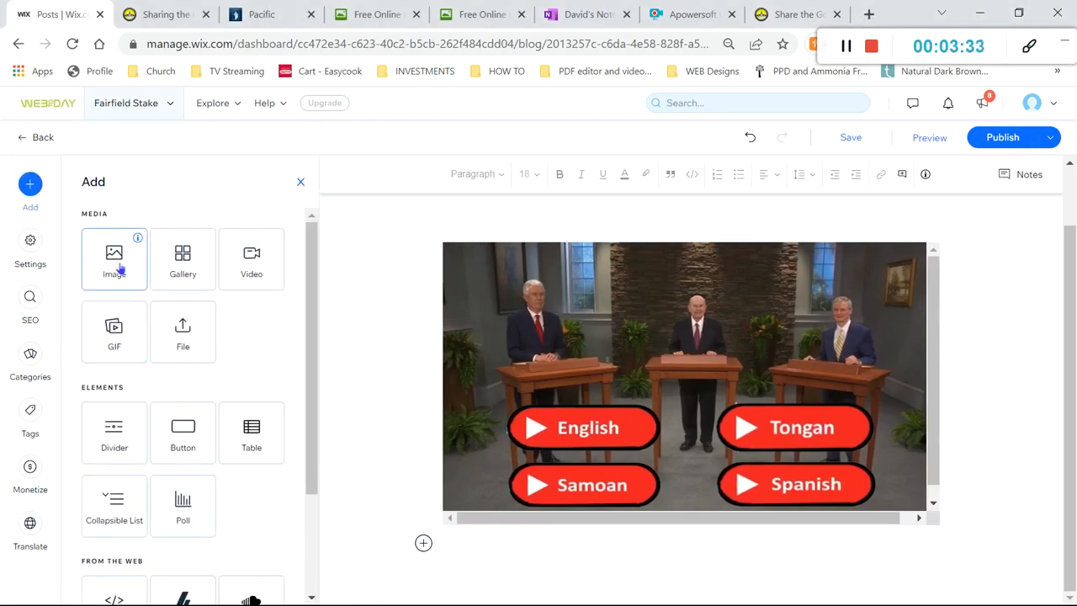
{"action": "left_click", "coordinate": [115, 259]}
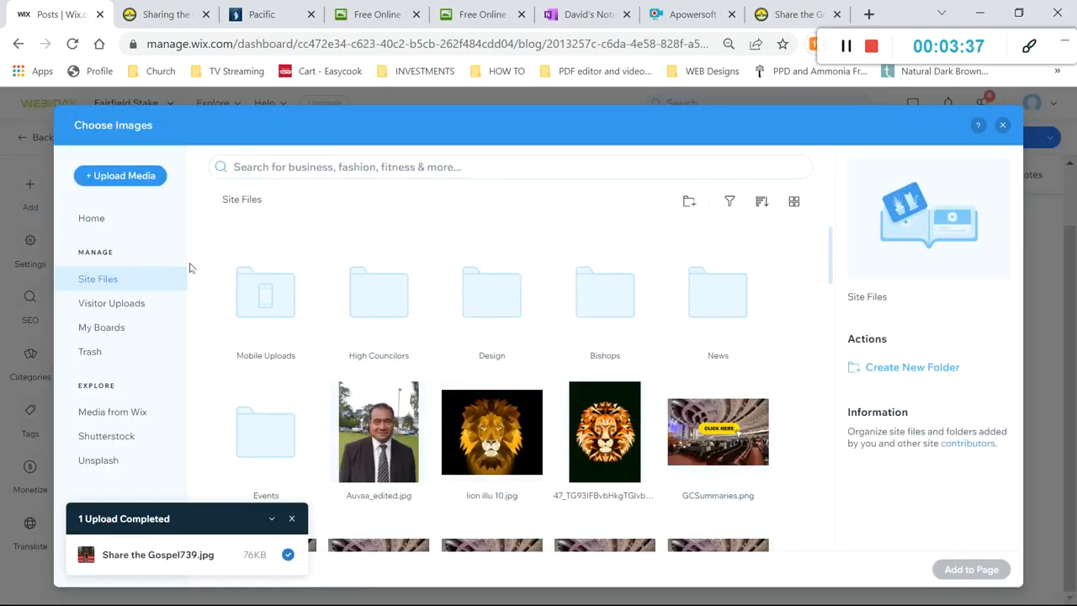
{"action": "mouse_move", "coordinate": [708, 309]}
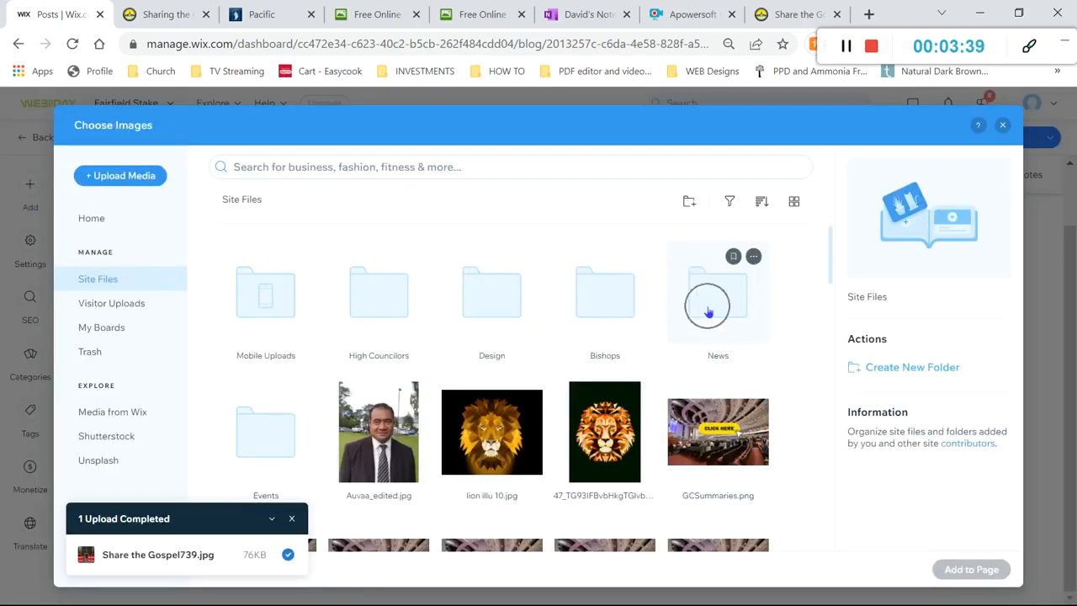
{"action": "left_click", "coordinate": [717, 293]}
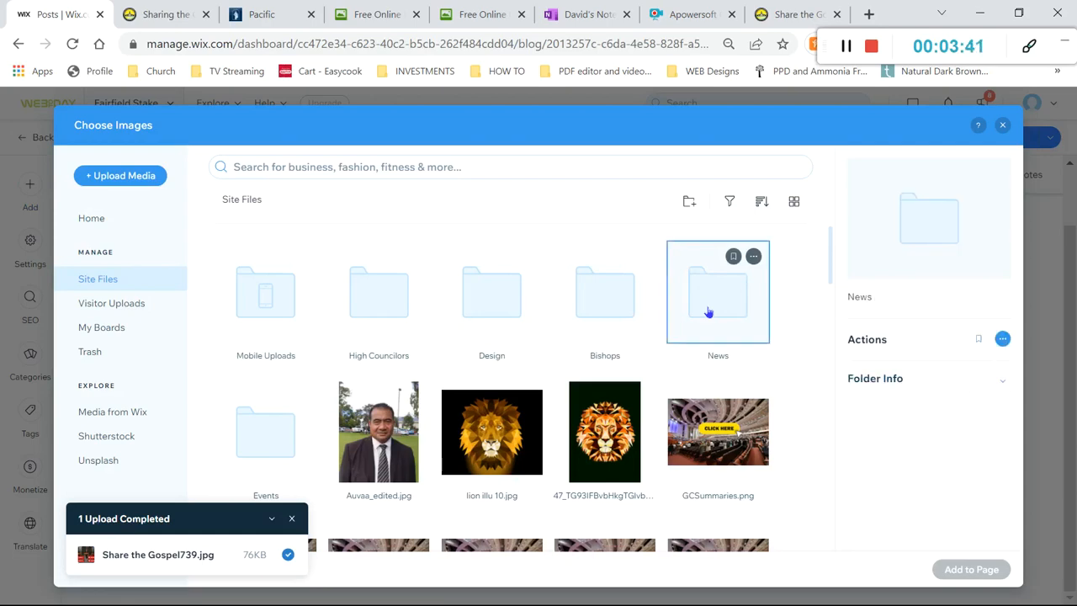
{"action": "double_click", "coordinate": [716, 293]}
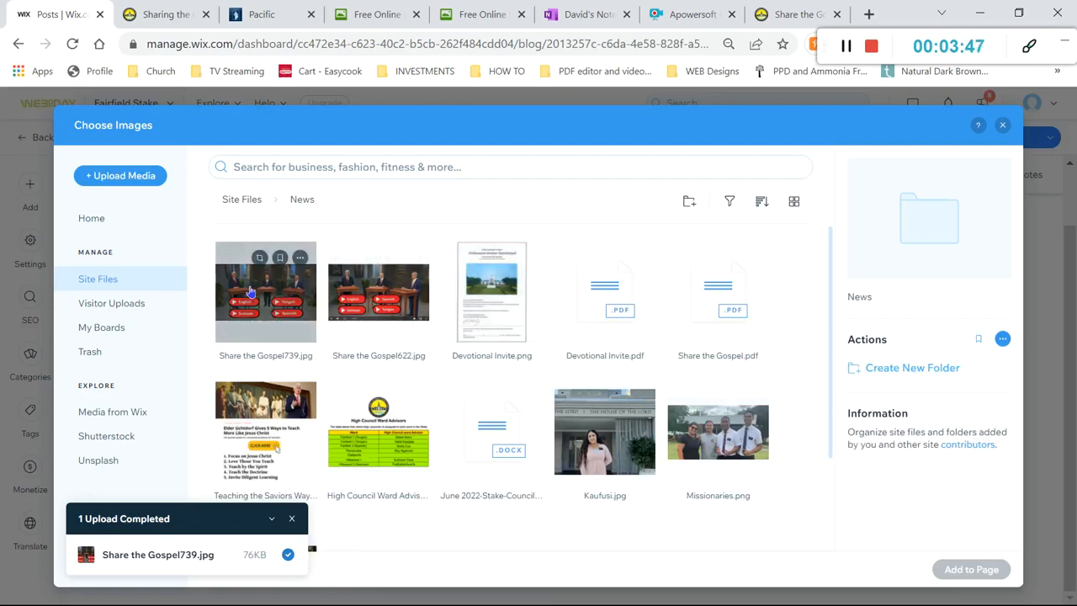
{"action": "left_click", "coordinate": [265, 292]}
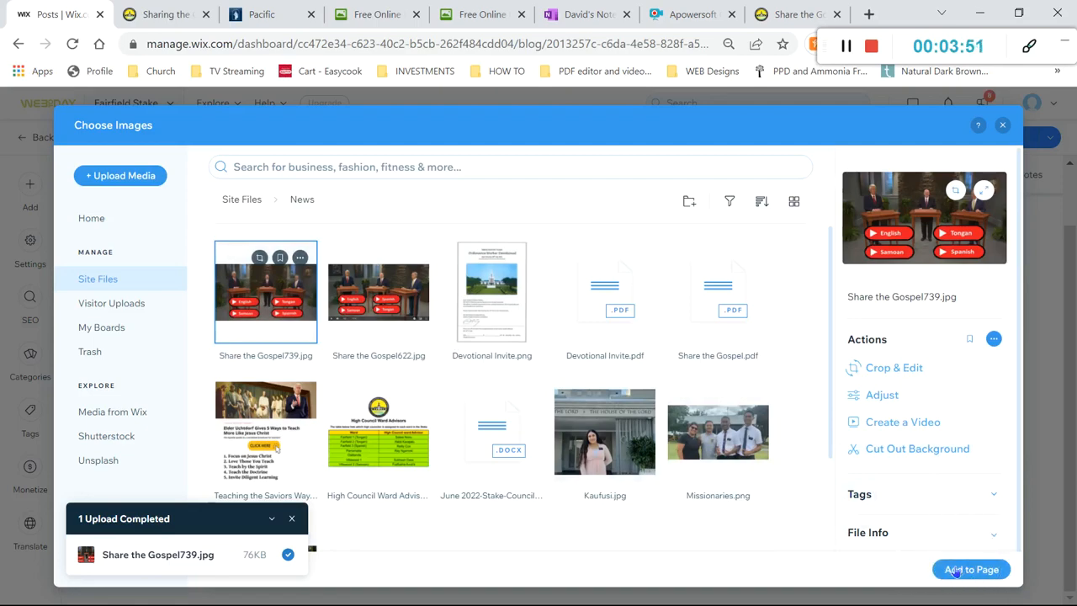
{"action": "left_click", "coordinate": [972, 568]}
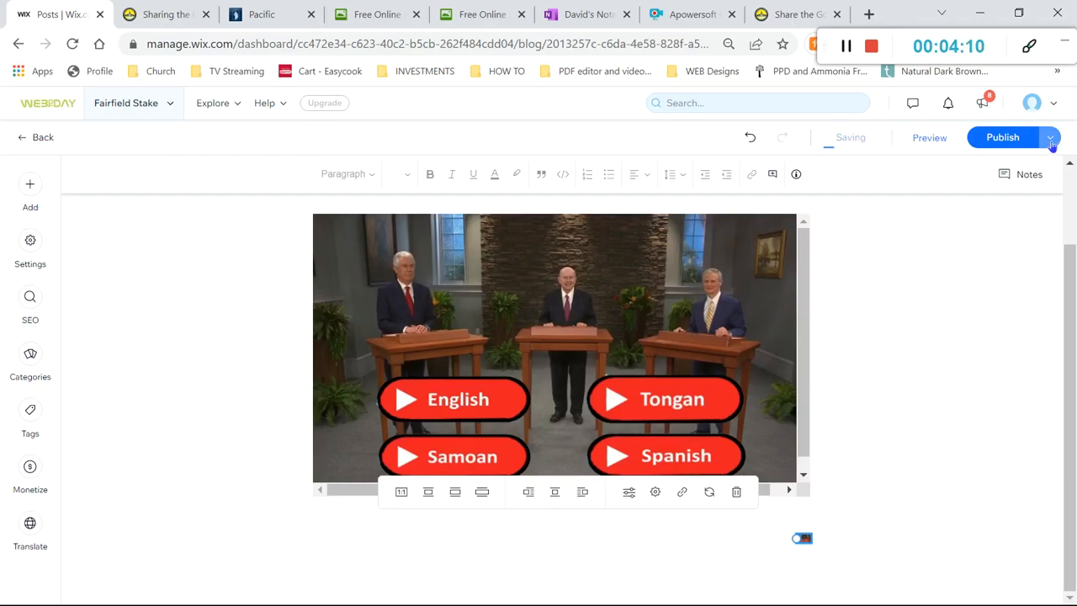
Save the Demo post via Save as Draft and return to the blog's drafts list
{"action": "left_click", "coordinate": [1050, 138]}
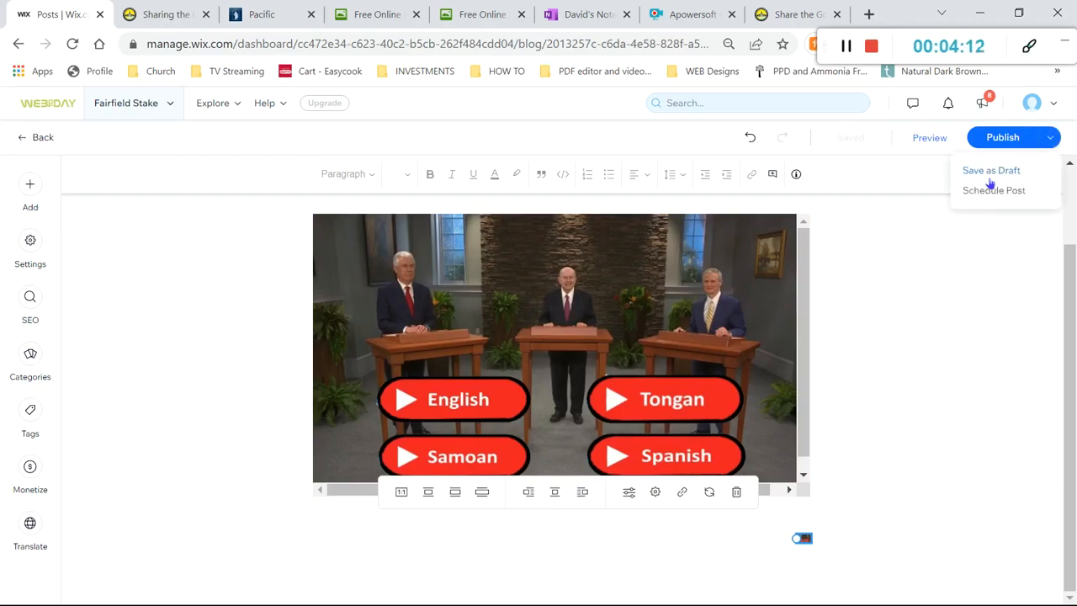
{"action": "left_click", "coordinate": [991, 170]}
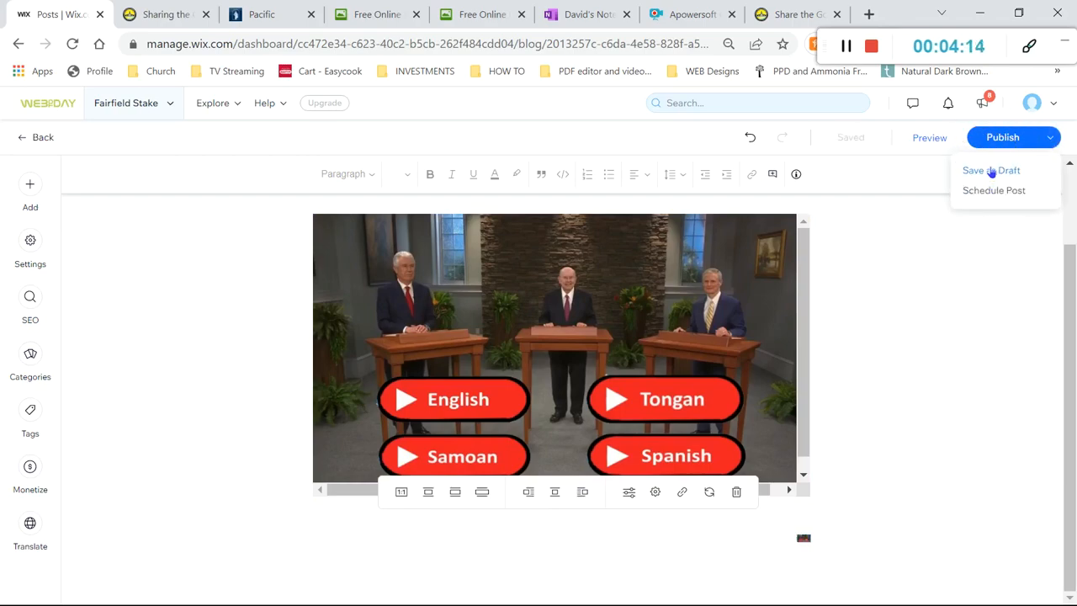
{"action": "left_click", "coordinate": [992, 170]}
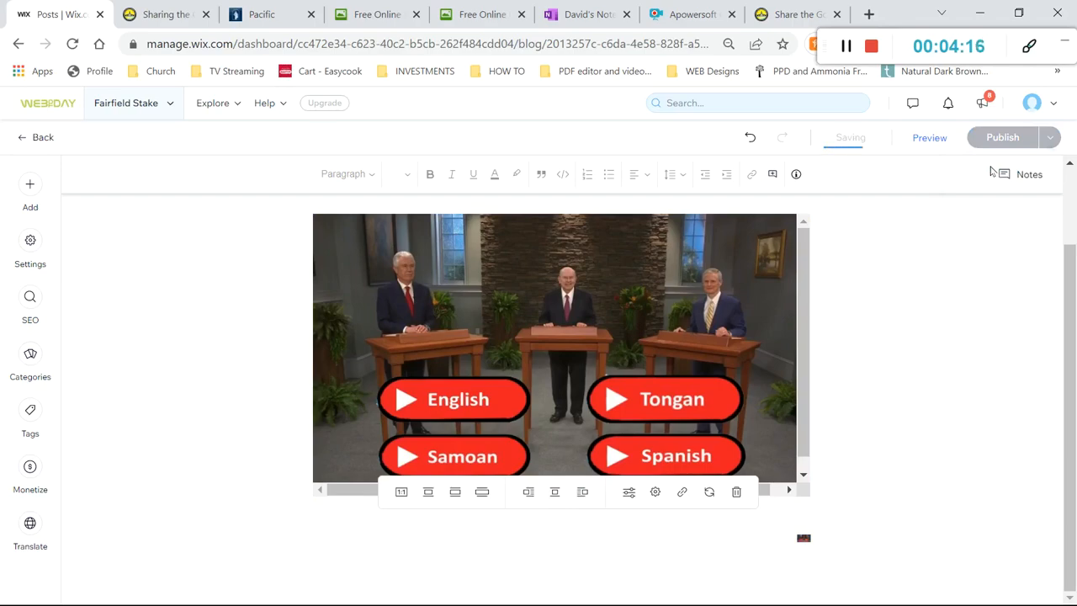
{"action": "left_click", "coordinate": [44, 137]}
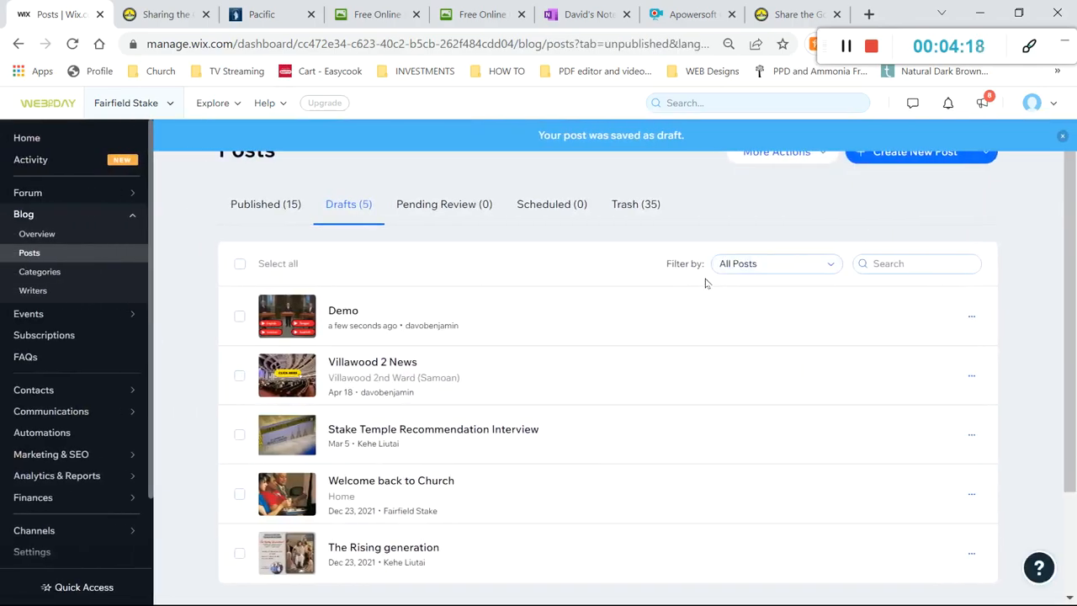
{"action": "mouse_move", "coordinate": [669, 311]}
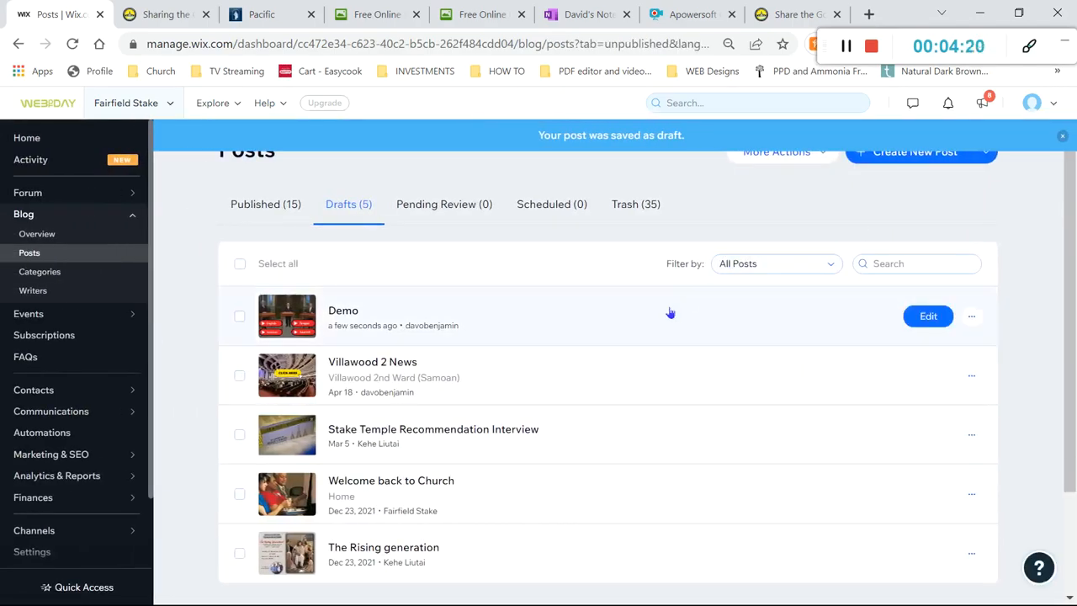